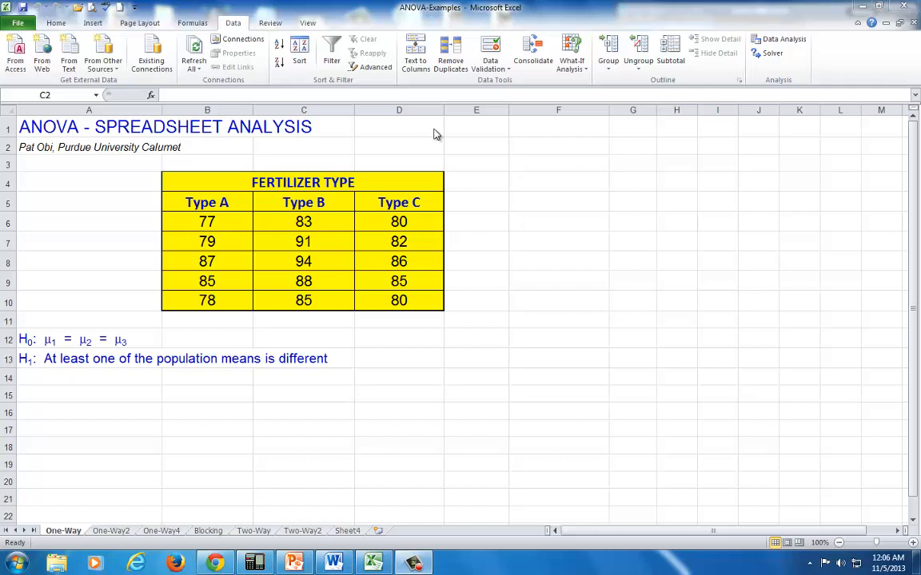
pyautogui.moveTo(396, 141)
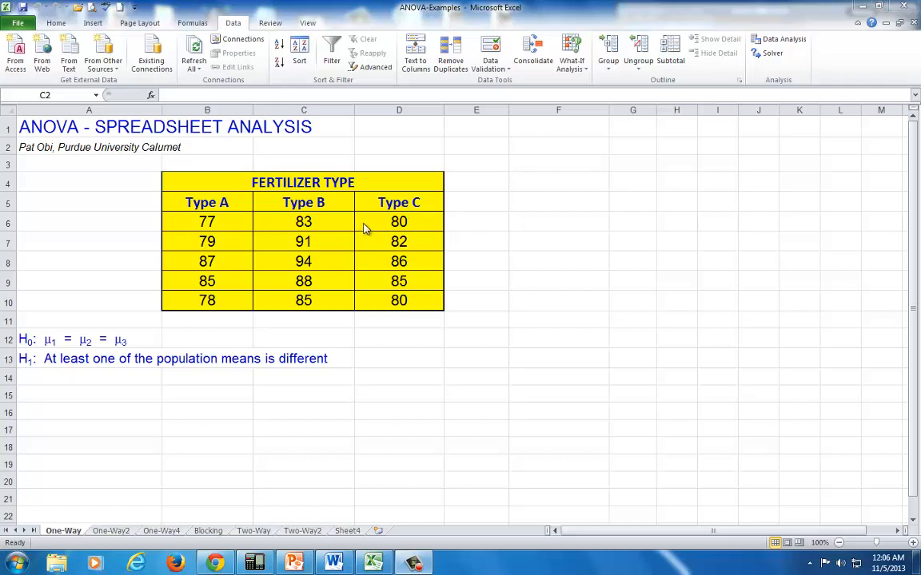
pyautogui.moveTo(334, 231)
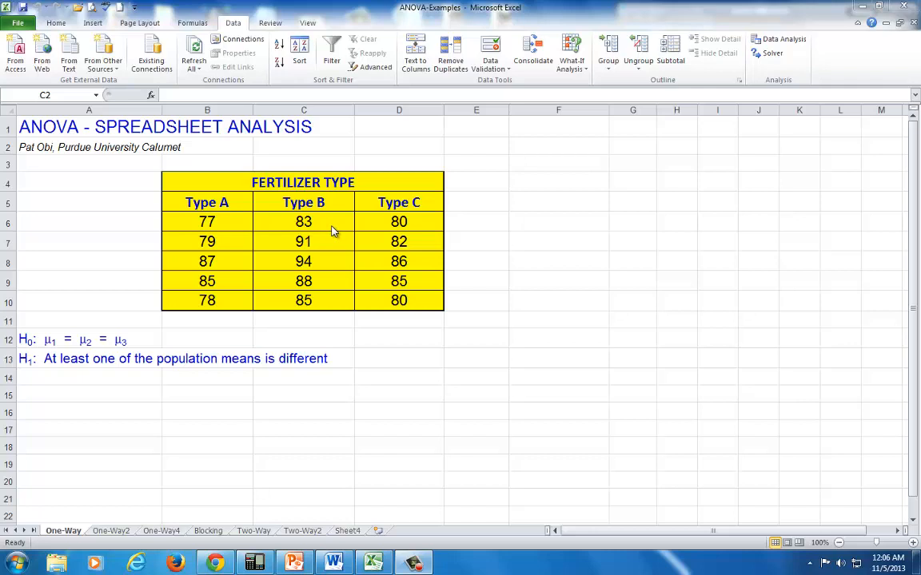
pyautogui.moveTo(217, 237)
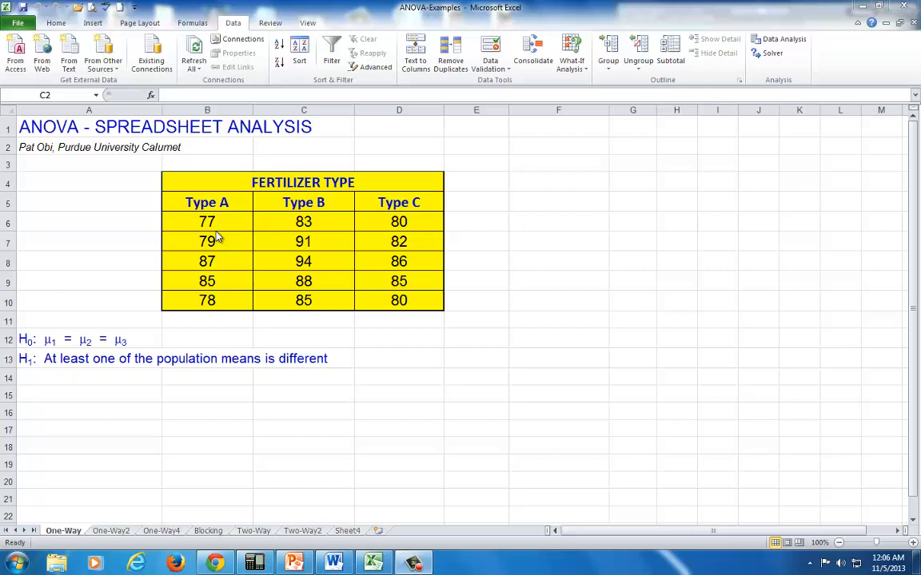
pyautogui.moveTo(262, 276)
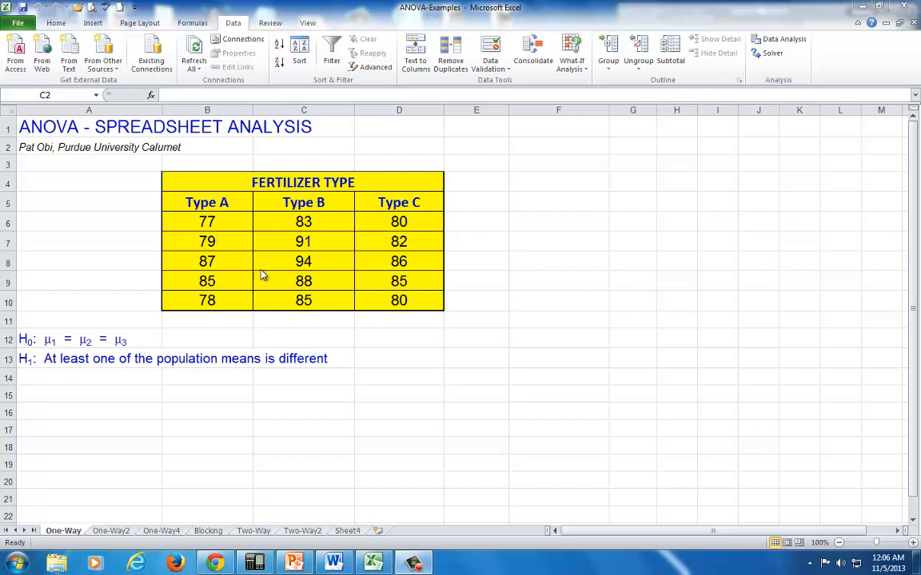
pyautogui.moveTo(242, 261)
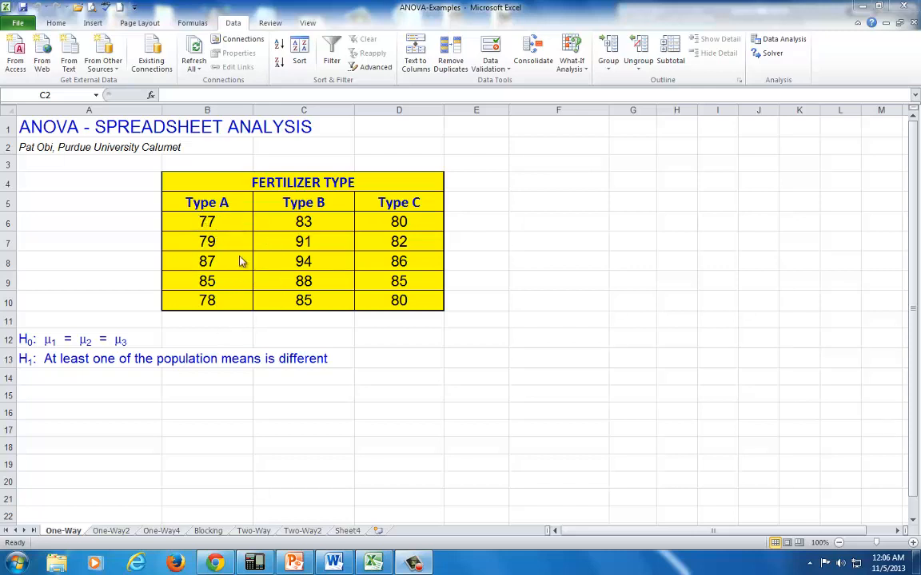
pyautogui.moveTo(214, 301)
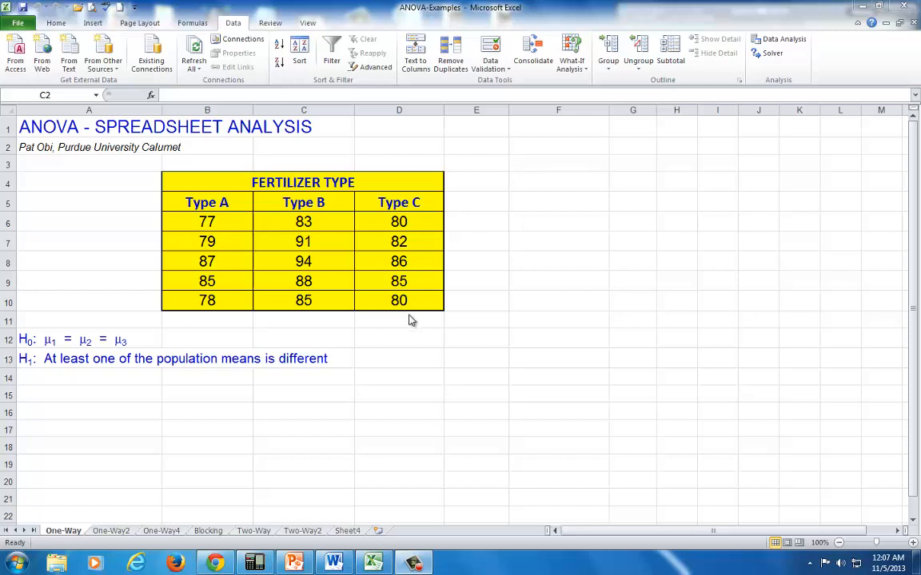
pyautogui.moveTo(112, 345)
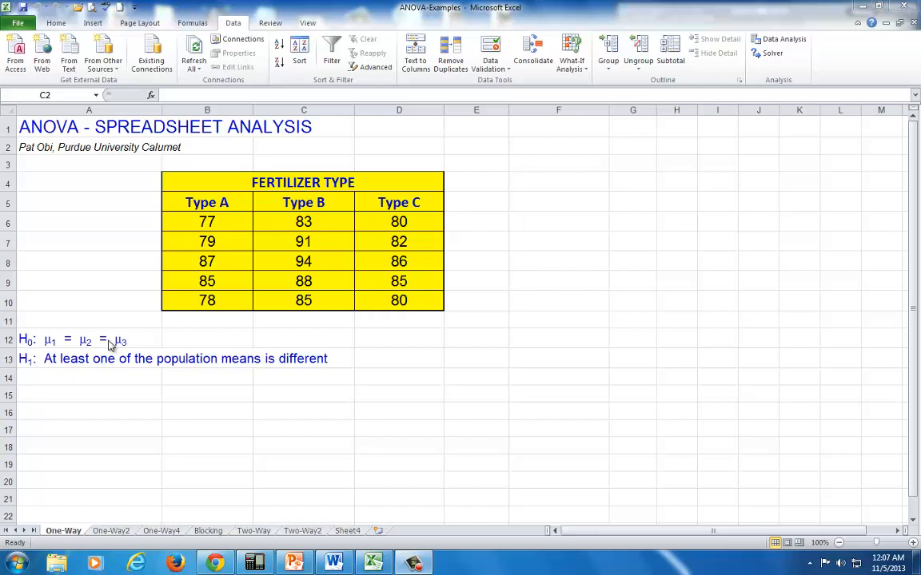
pyautogui.moveTo(156, 346)
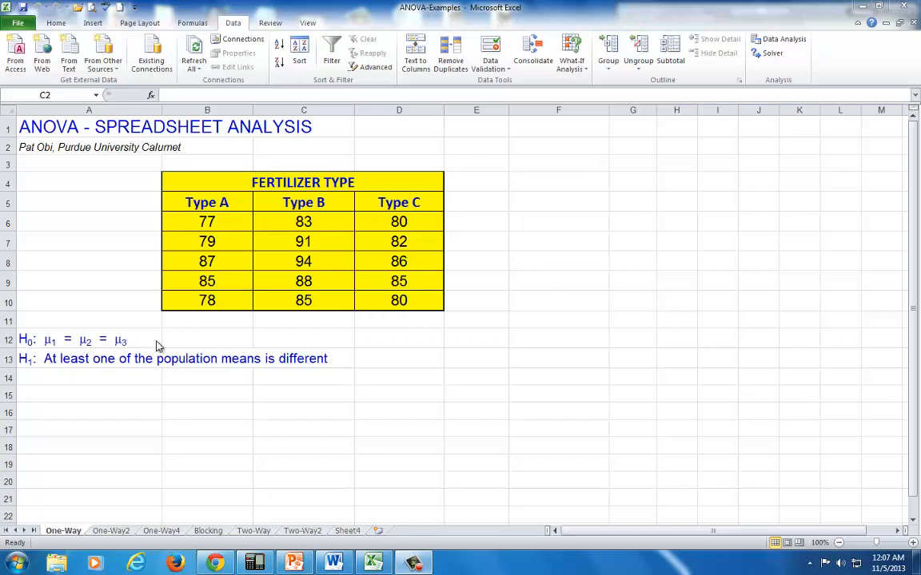
pyautogui.moveTo(440, 211)
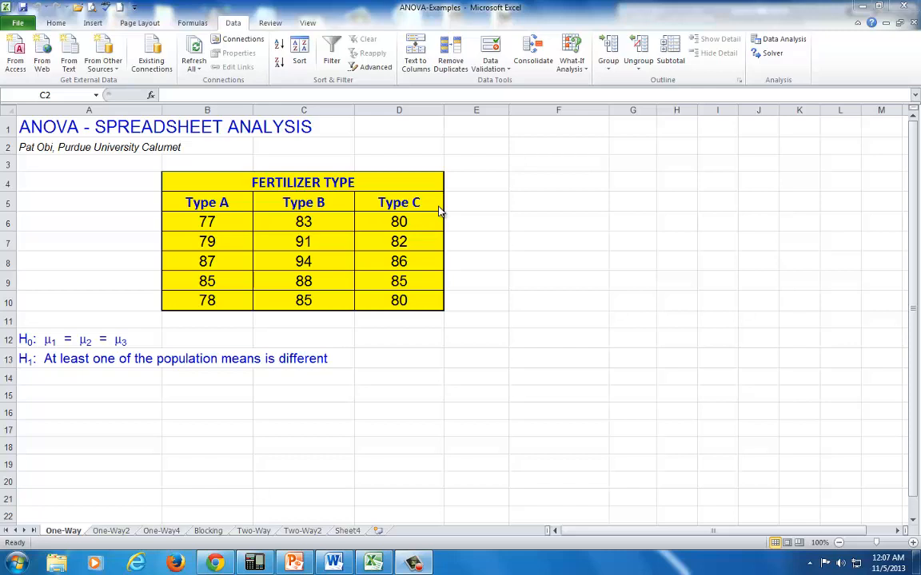
pyautogui.moveTo(138, 368)
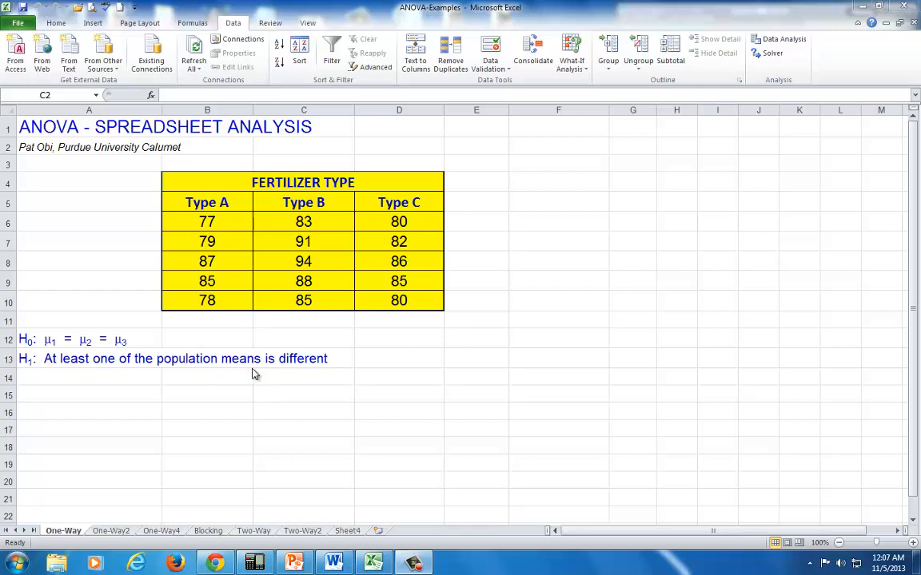
pyautogui.moveTo(256, 360)
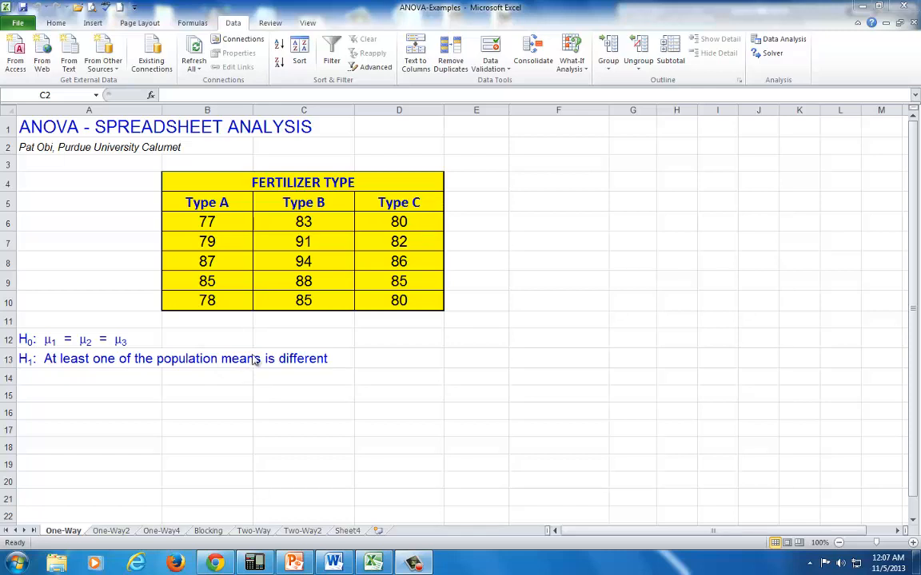
pyautogui.moveTo(228, 338)
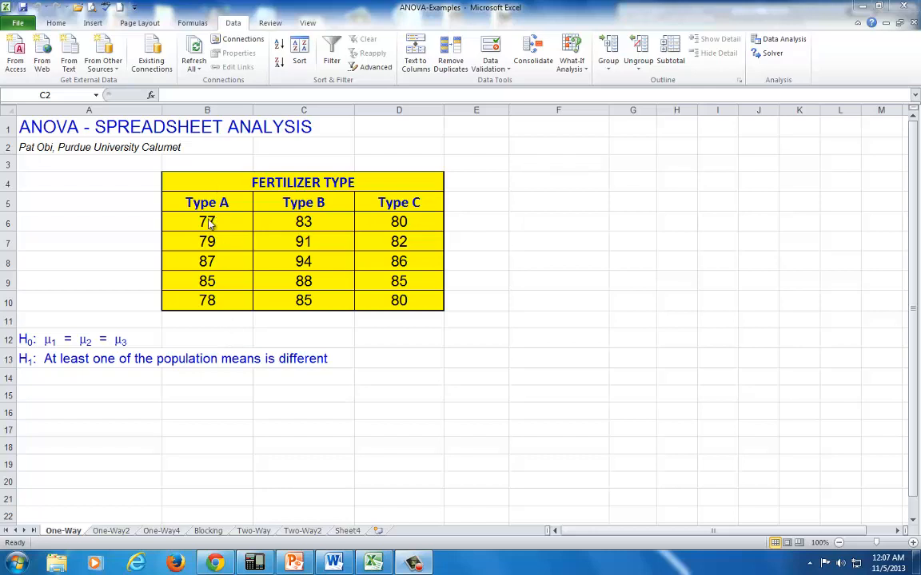
pyautogui.moveTo(438, 309)
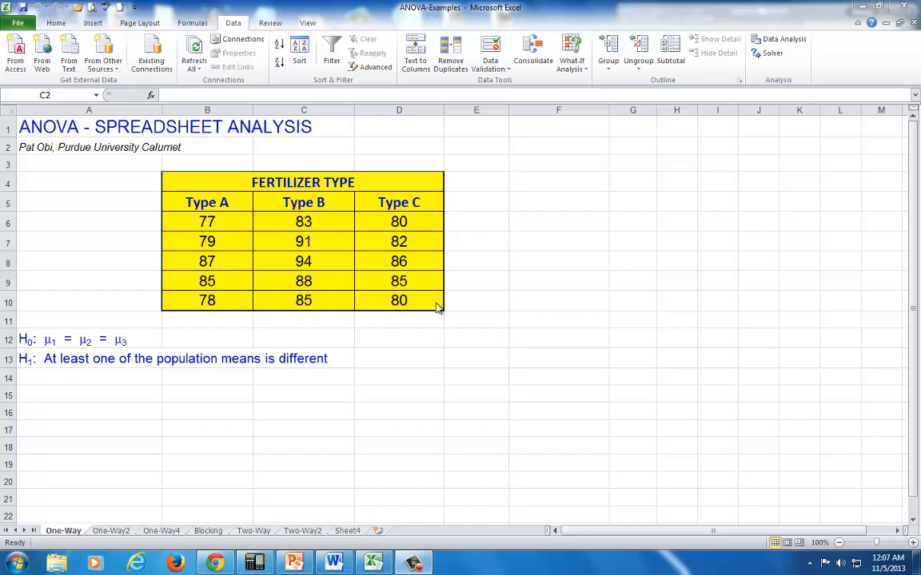
pyautogui.moveTo(438, 307)
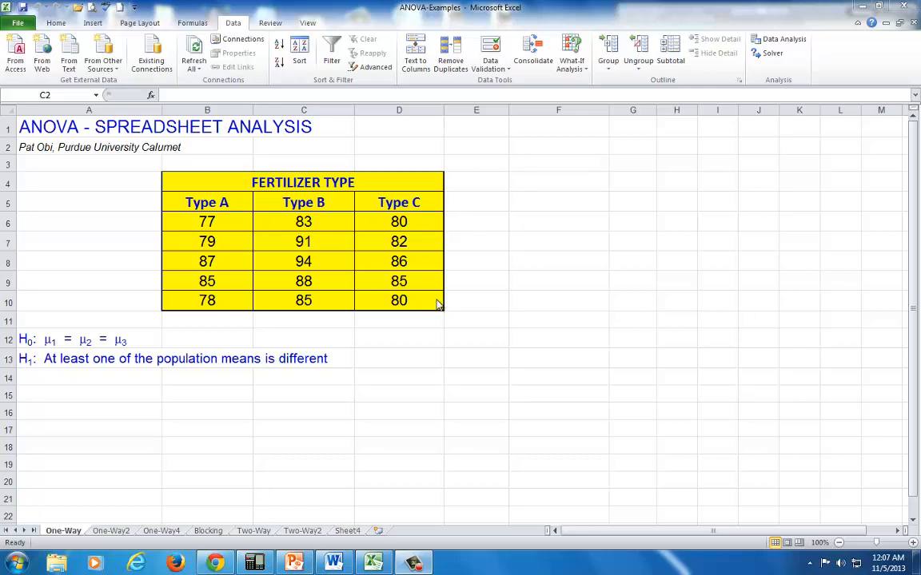
pyautogui.moveTo(426, 302)
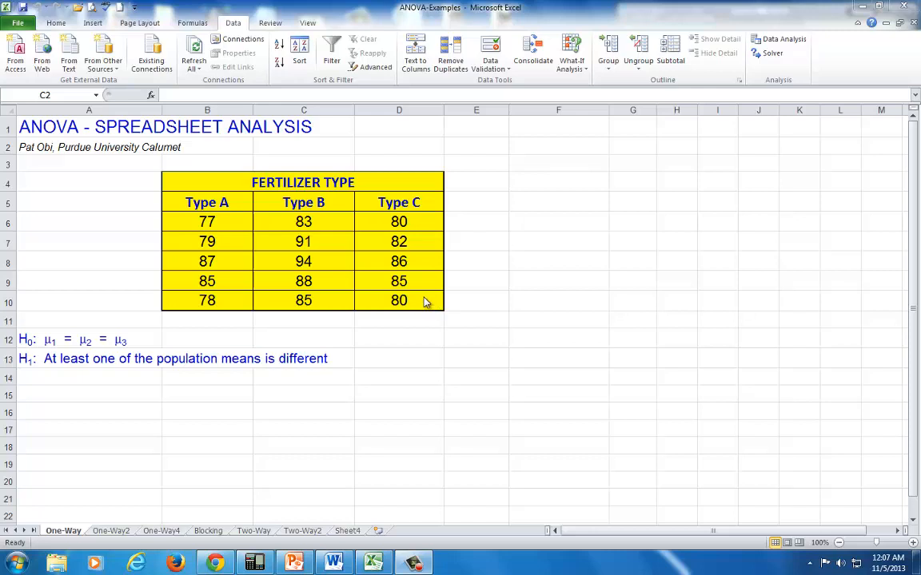
pyautogui.moveTo(194, 256)
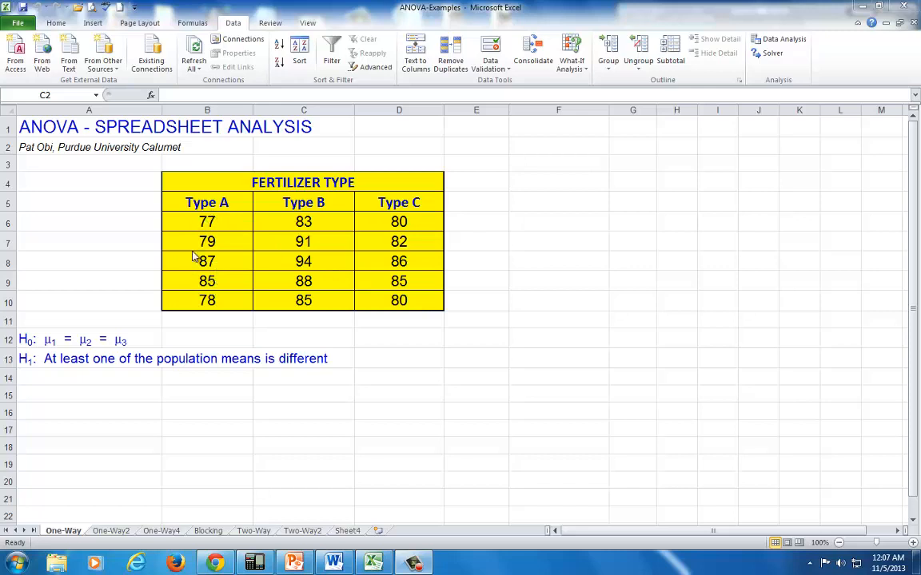
pyautogui.moveTo(230, 234)
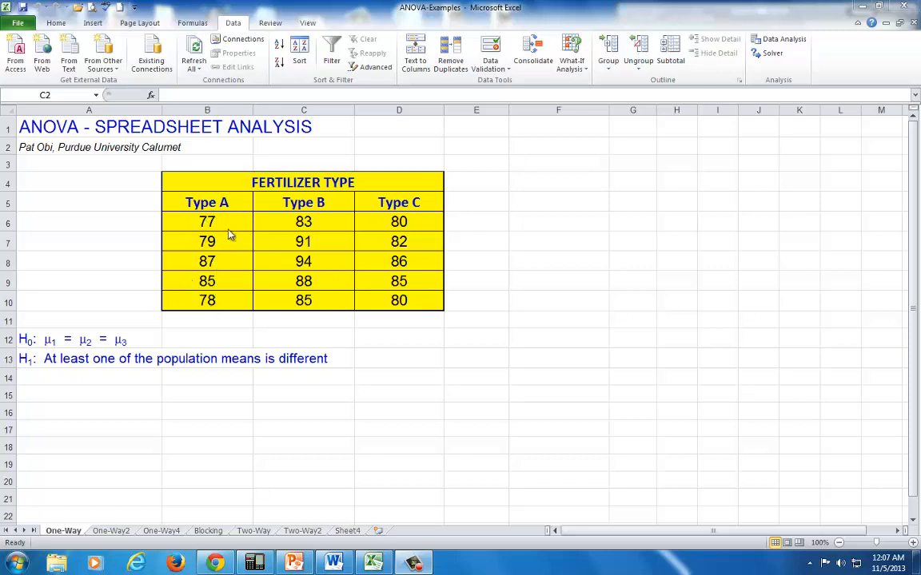
pyautogui.moveTo(203, 293)
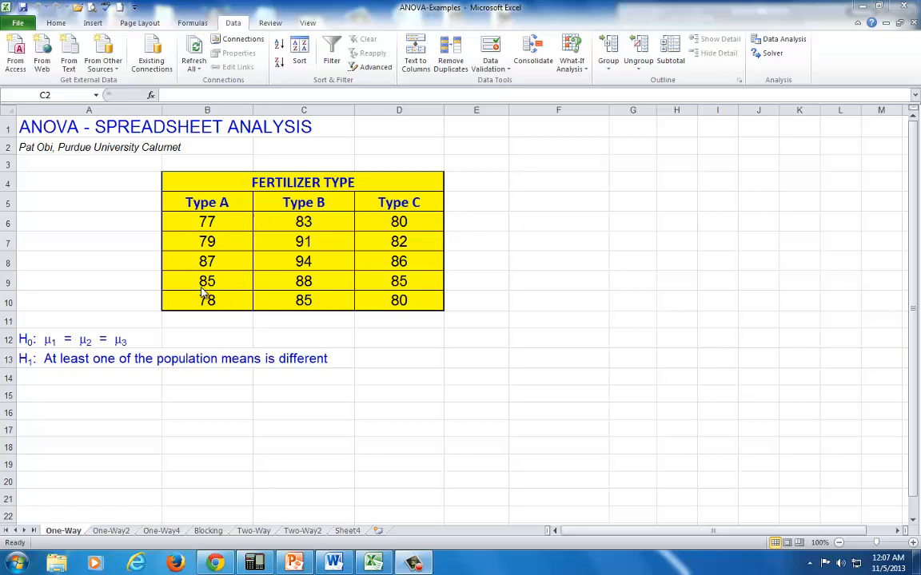
pyautogui.moveTo(314, 312)
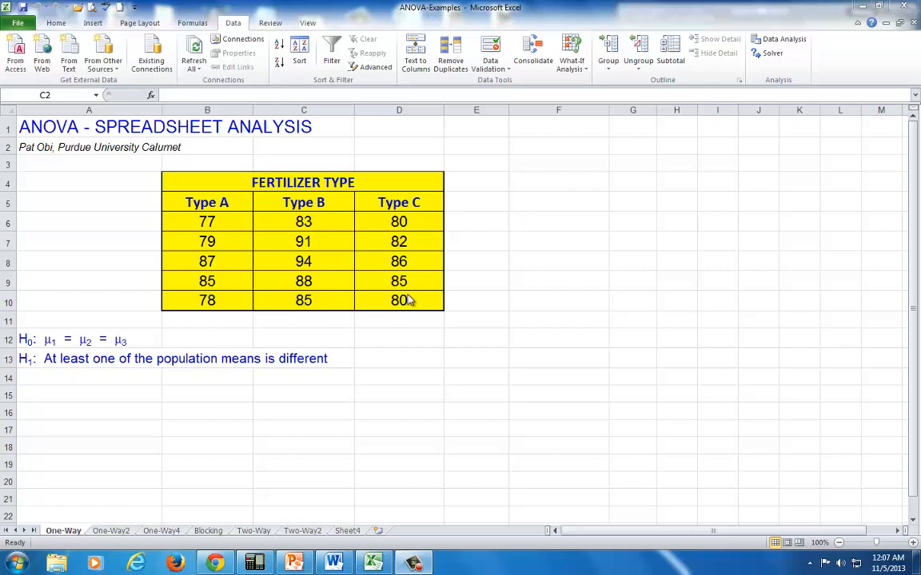
pyautogui.moveTo(328, 298)
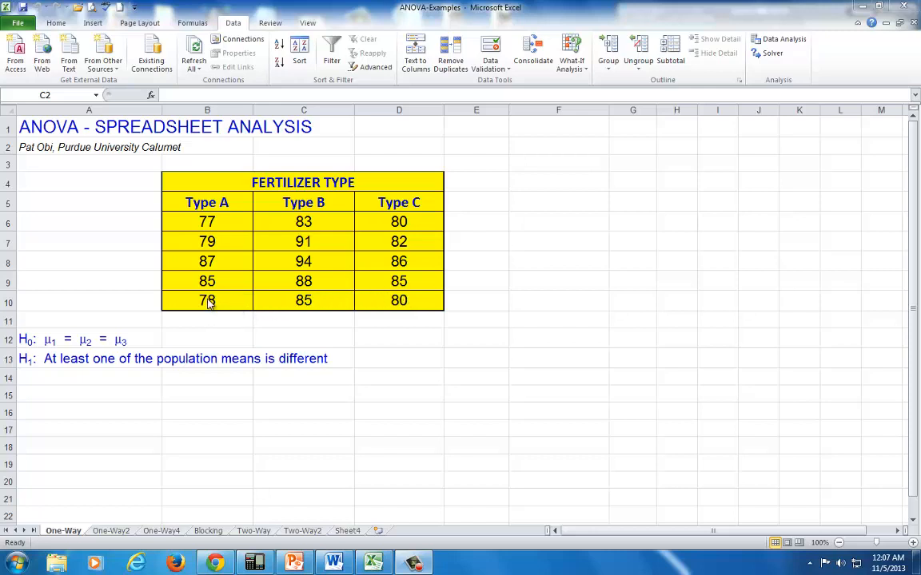
pyautogui.moveTo(365, 310)
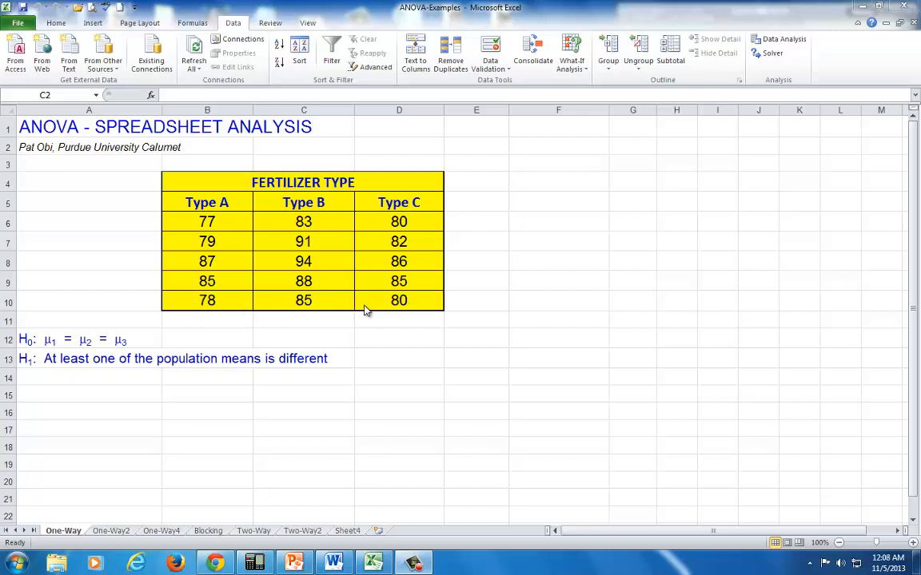
pyautogui.moveTo(302, 296)
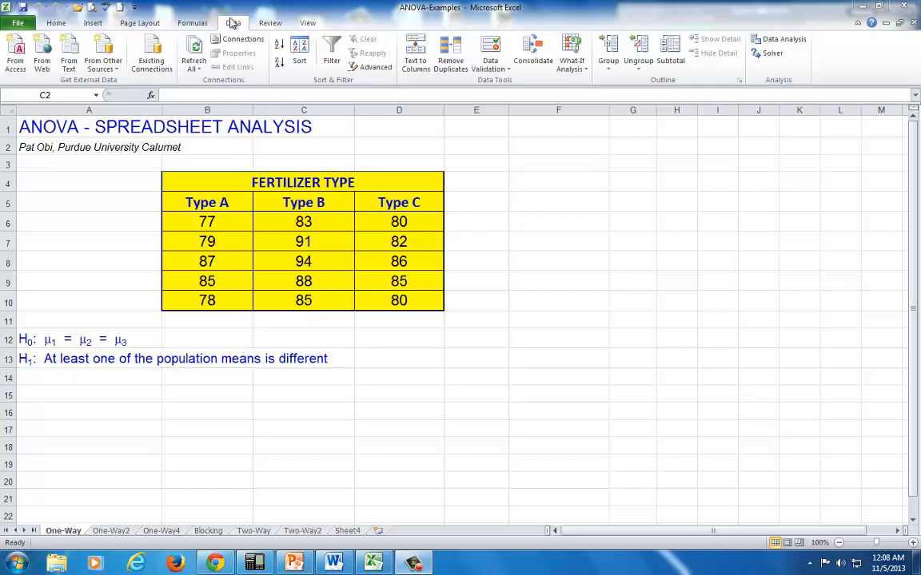
# Starting from cell C2, choose Anova: Single Factor from the Data Analysis tools
pyautogui.click(303, 146)
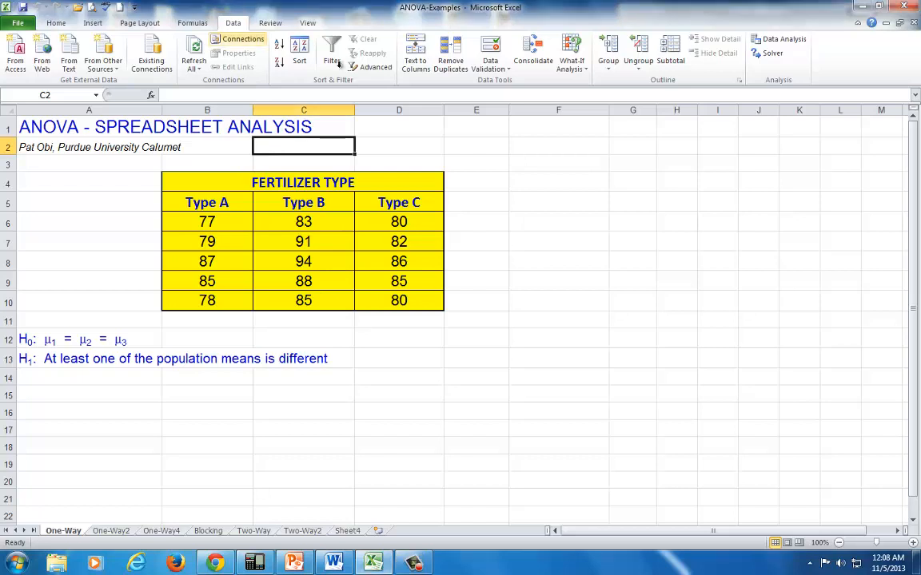
pyautogui.moveTo(783, 42)
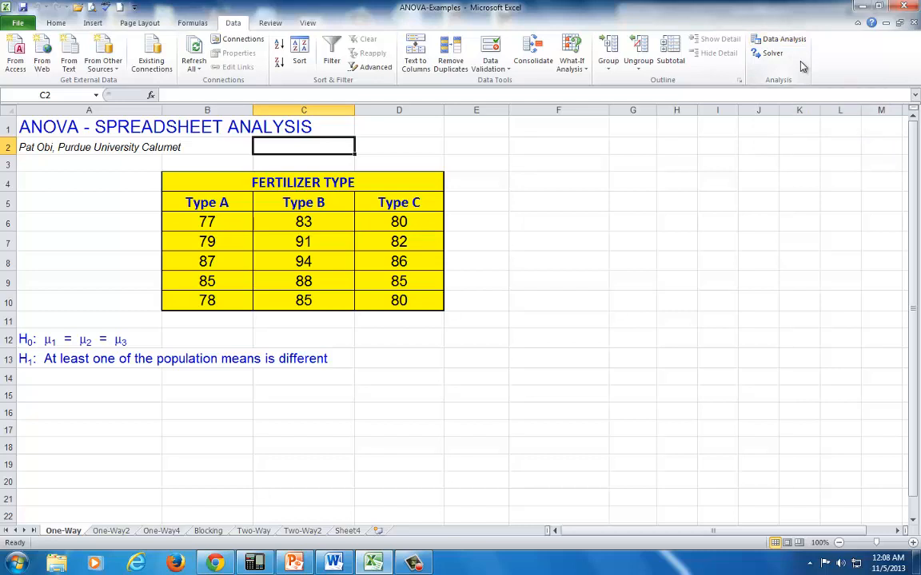
pyautogui.moveTo(802, 67)
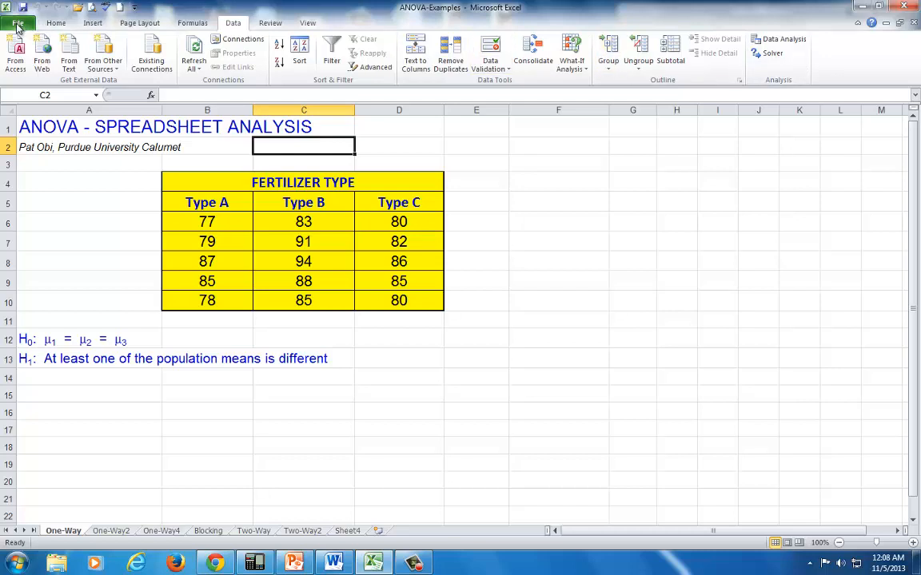
pyautogui.moveTo(49, 37)
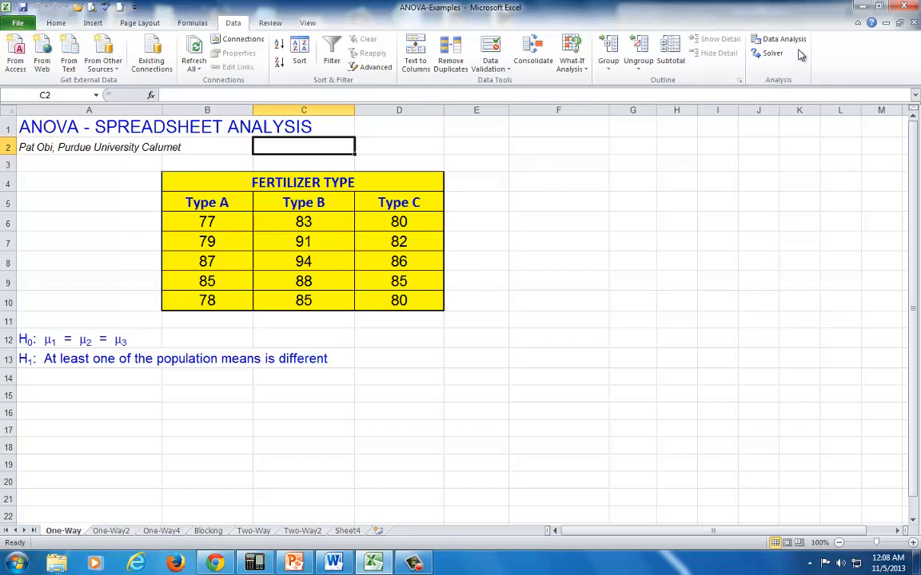
pyautogui.moveTo(783, 38)
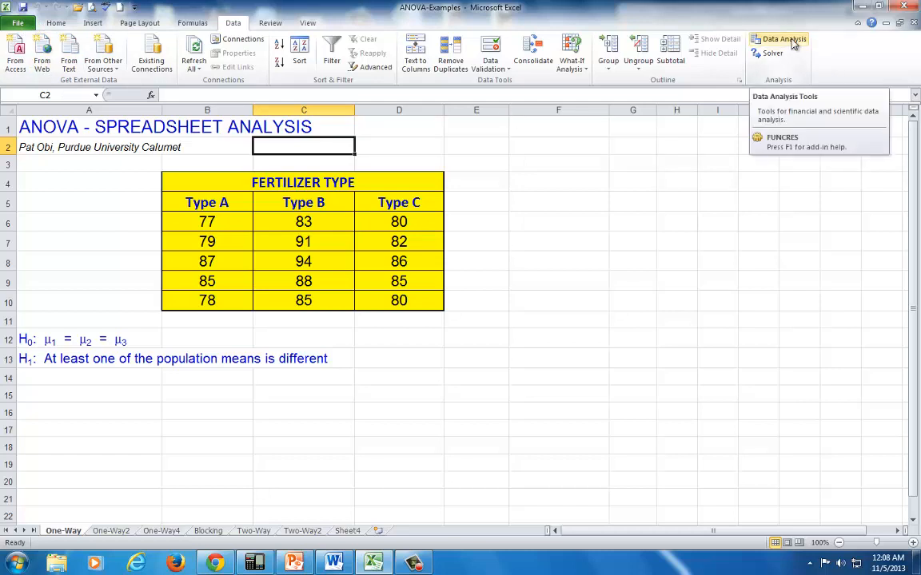
pyautogui.click(784, 38)
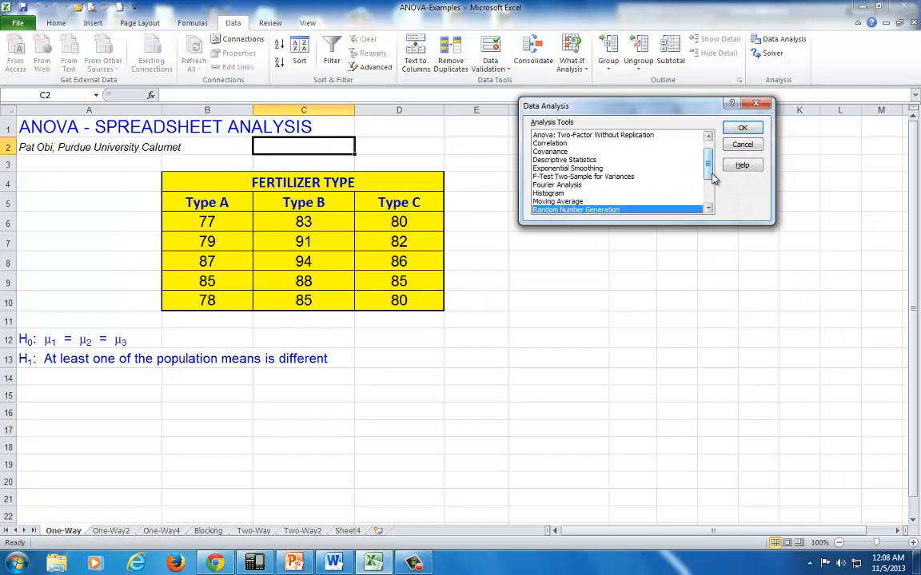
pyautogui.scroll(3)
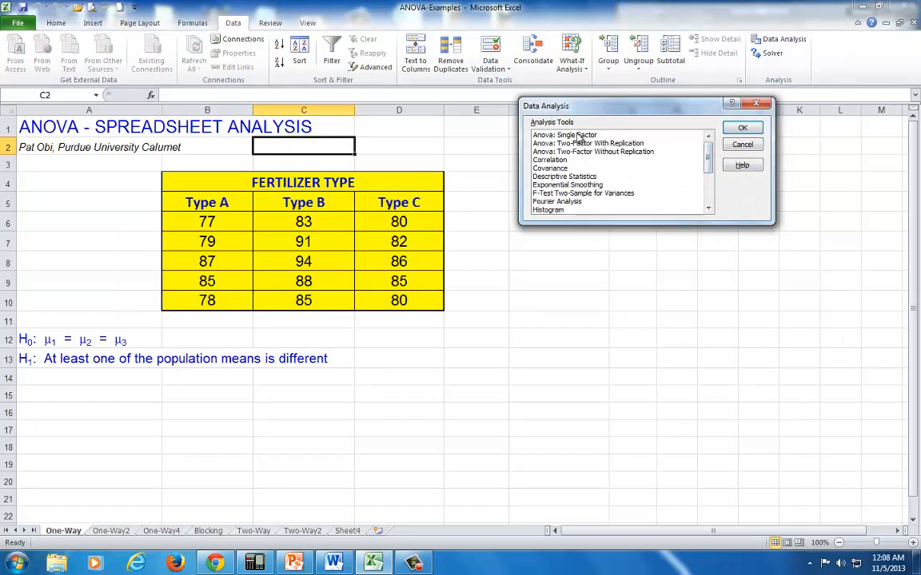
pyautogui.click(564, 134)
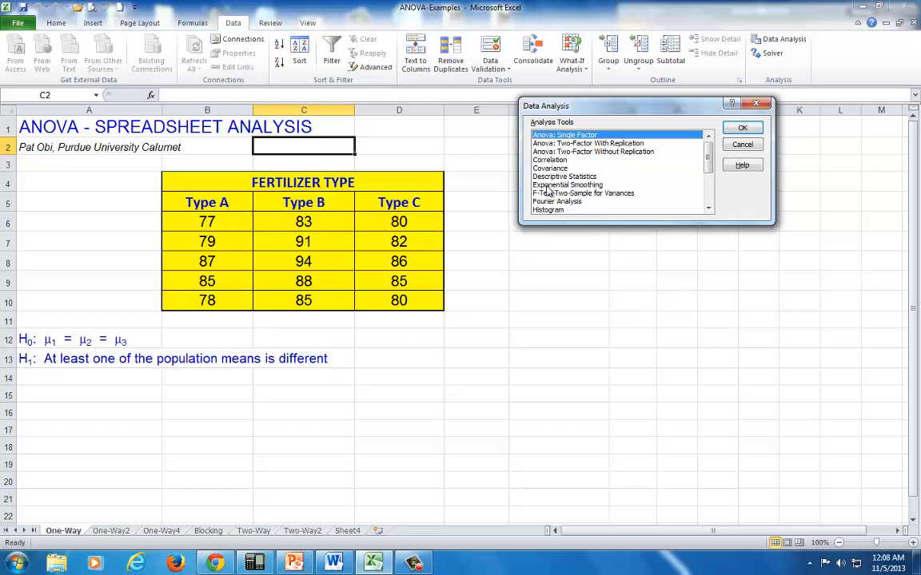
pyautogui.click(742, 127)
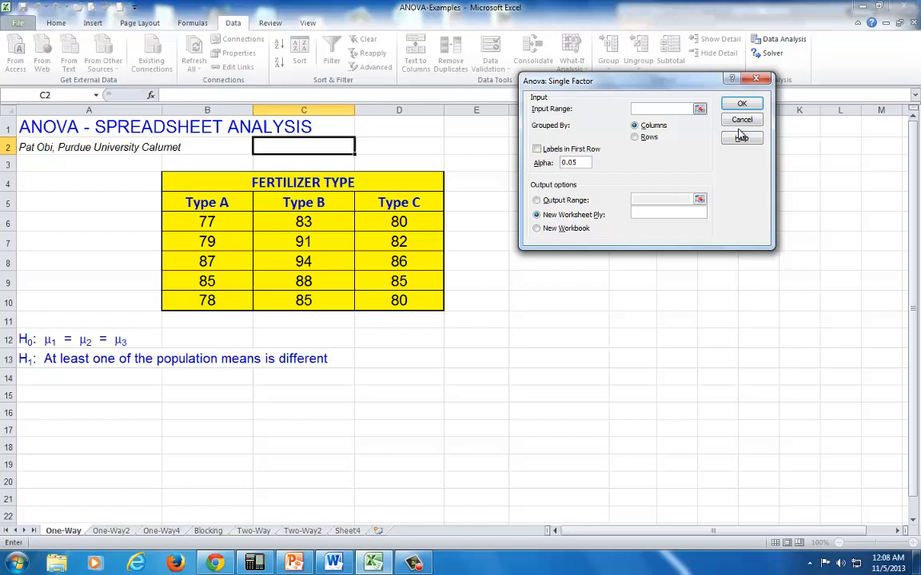
pyautogui.moveTo(537, 118)
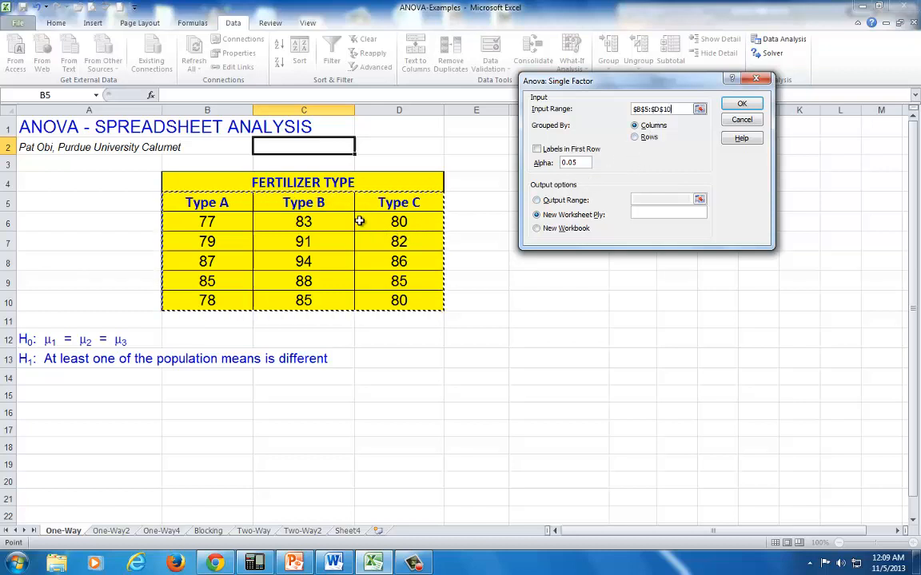
pyautogui.moveTo(320, 292)
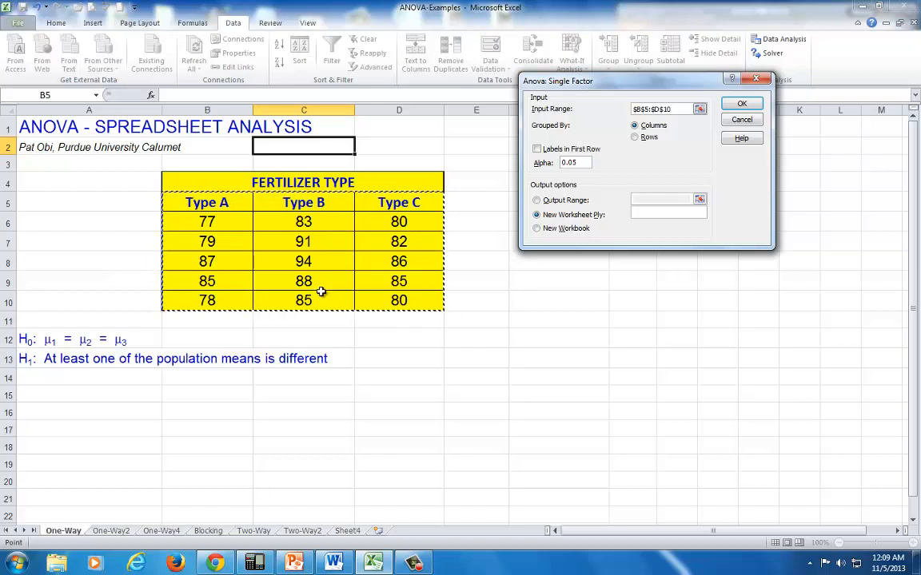
pyautogui.moveTo(309, 298)
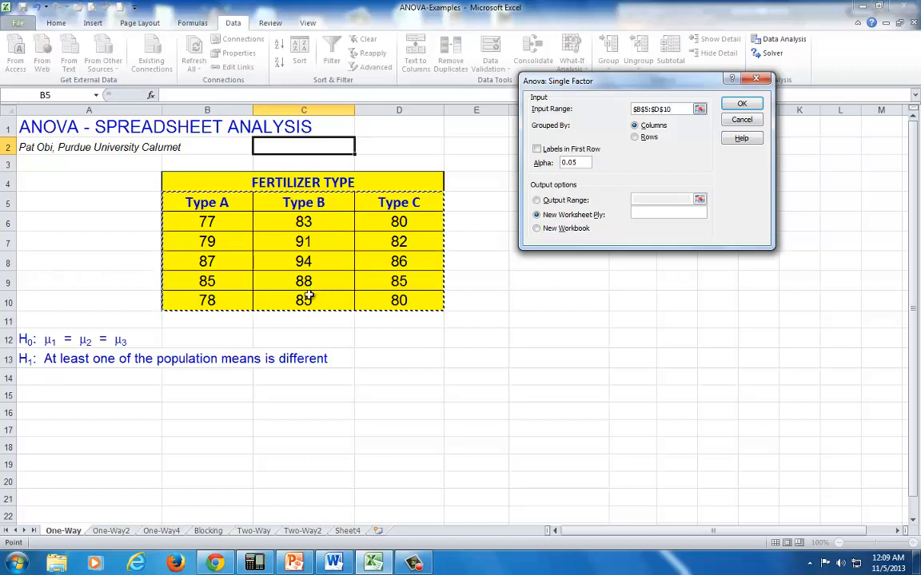
# Run the ANOVA with labels in the first row and output starting at cell A15
pyautogui.click(536, 150)
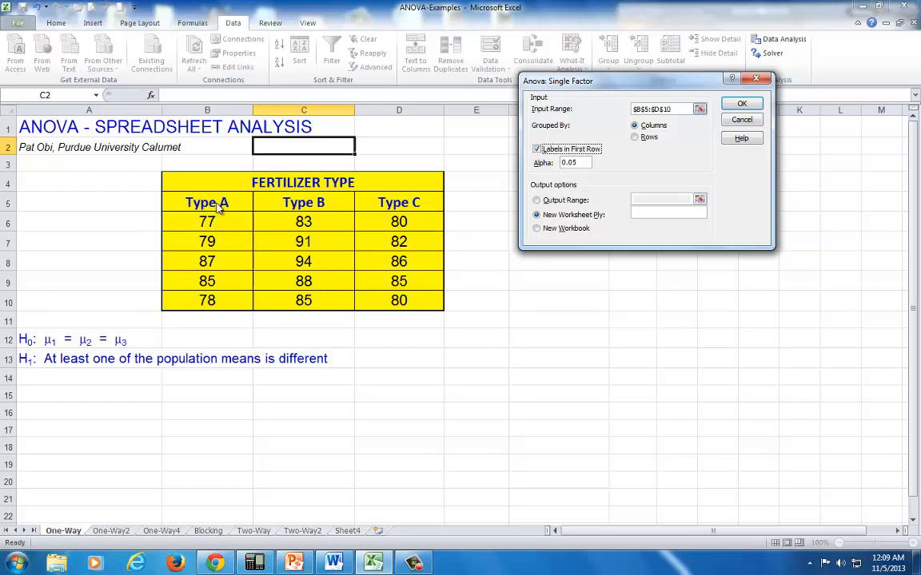
pyautogui.moveTo(370, 209)
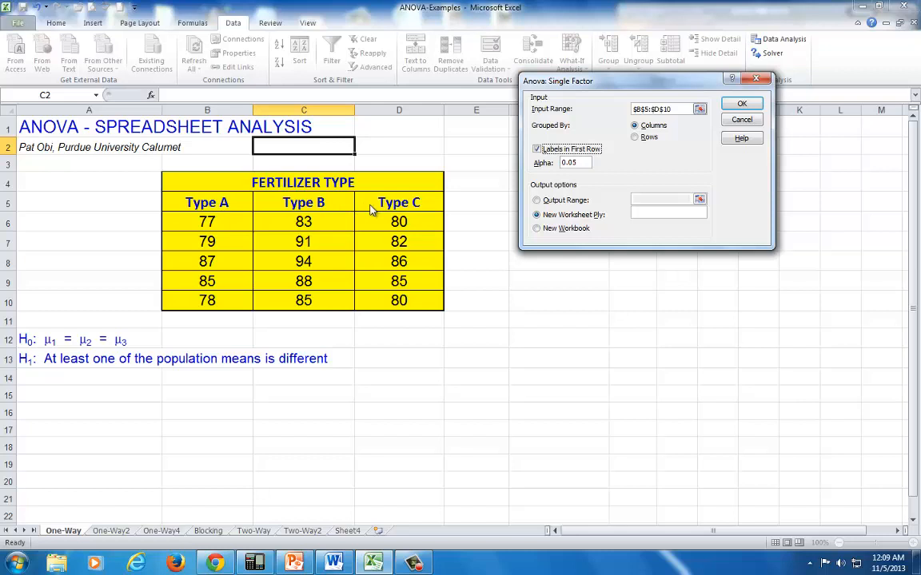
pyautogui.moveTo(526, 215)
pyautogui.write('0.01')
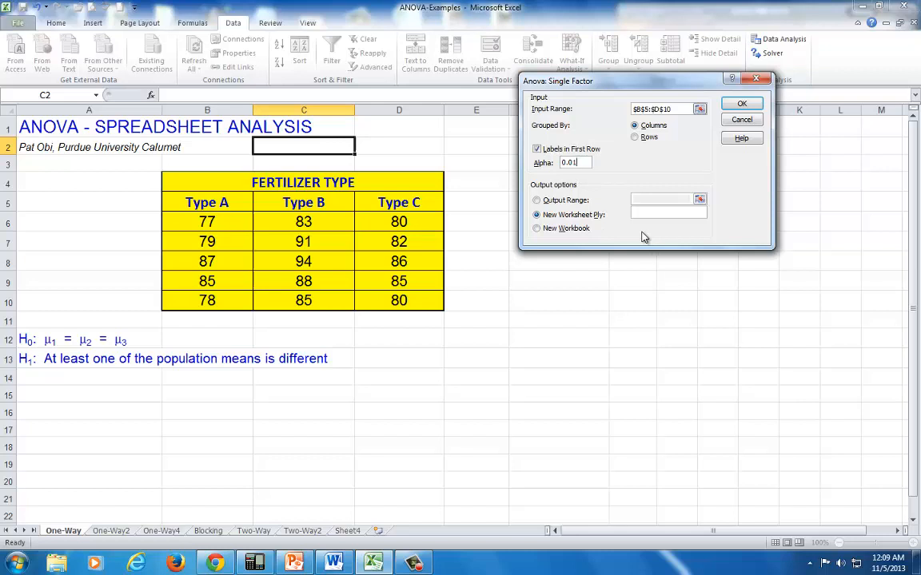
pyautogui.write('0.1')
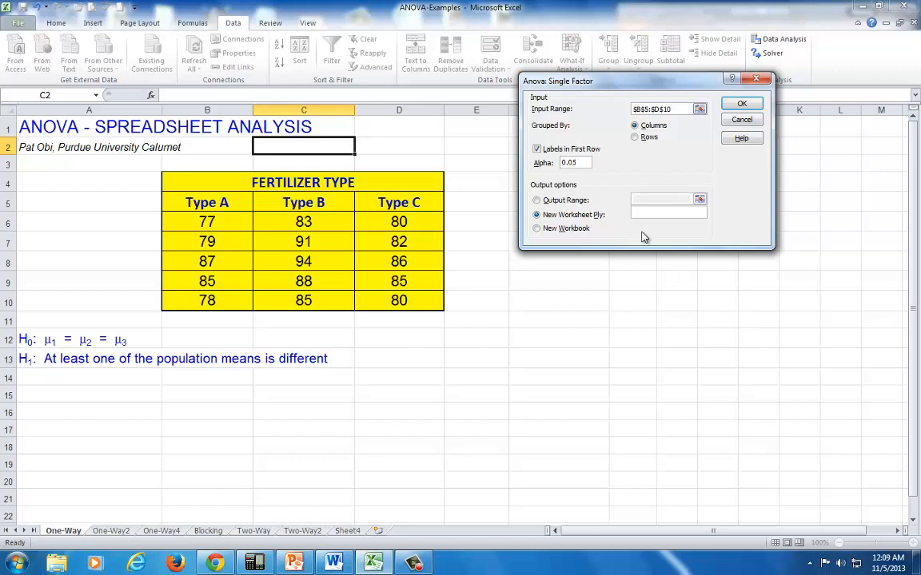
pyautogui.moveTo(634, 231)
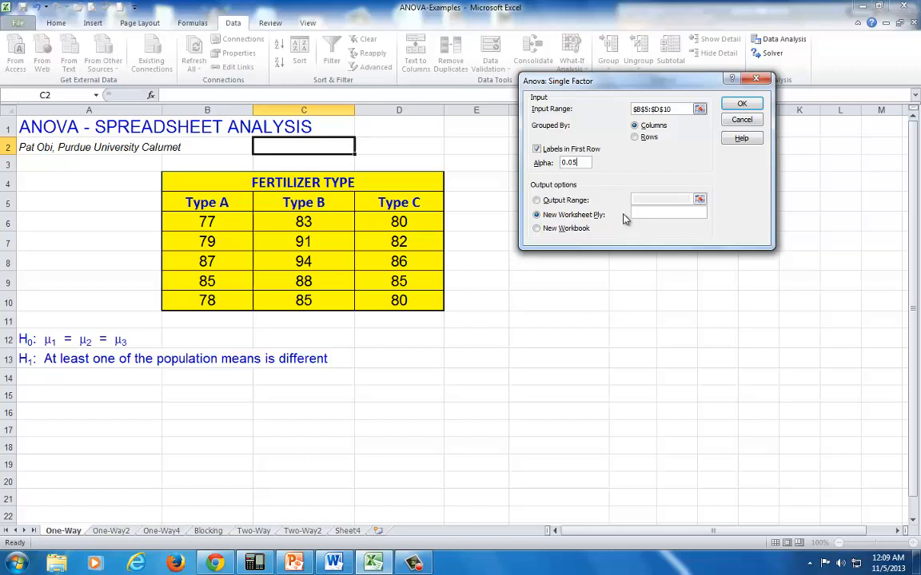
pyautogui.moveTo(612, 220)
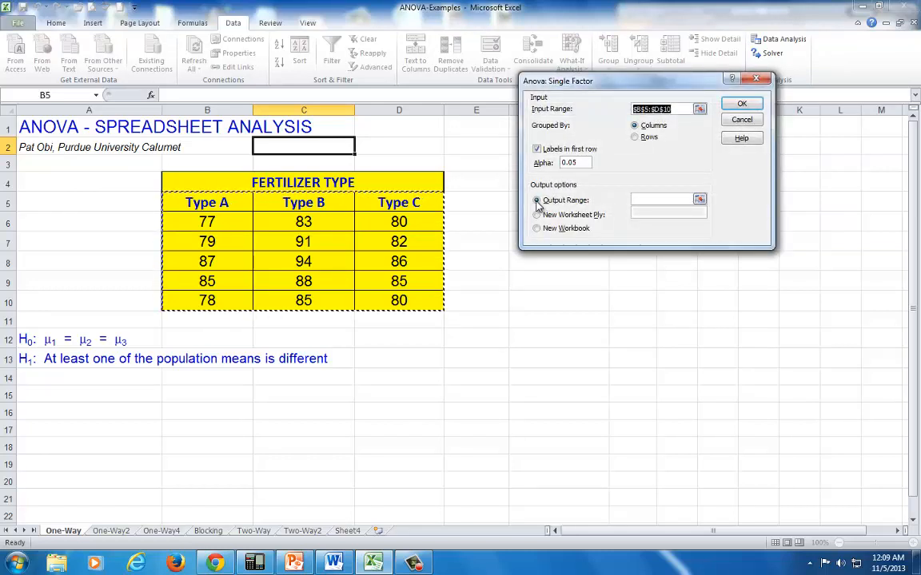
pyautogui.click(536, 199)
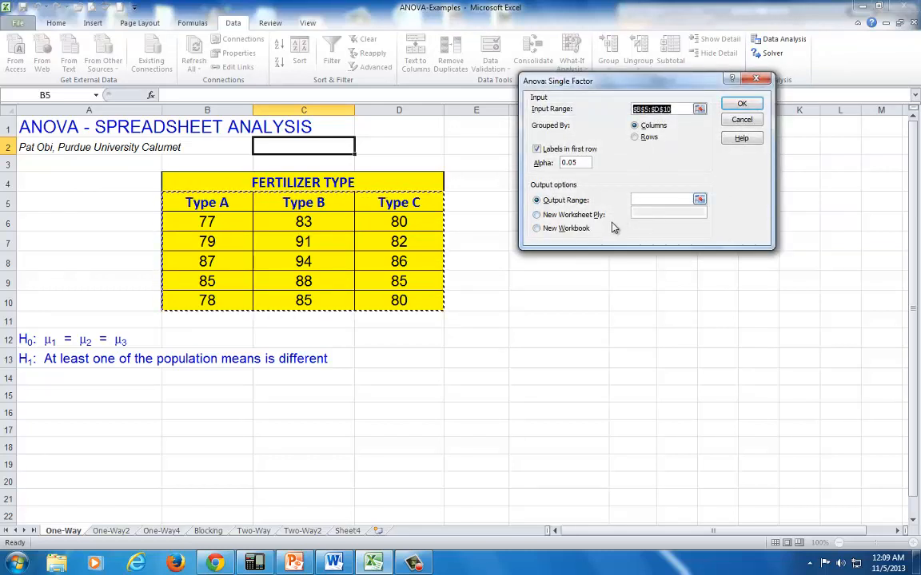
pyautogui.click(667, 200)
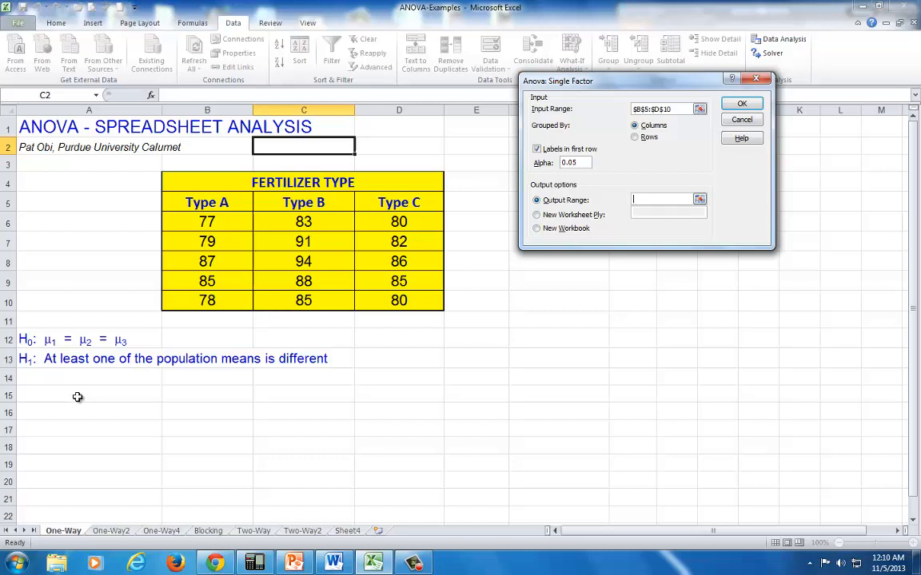
pyautogui.click(77, 395)
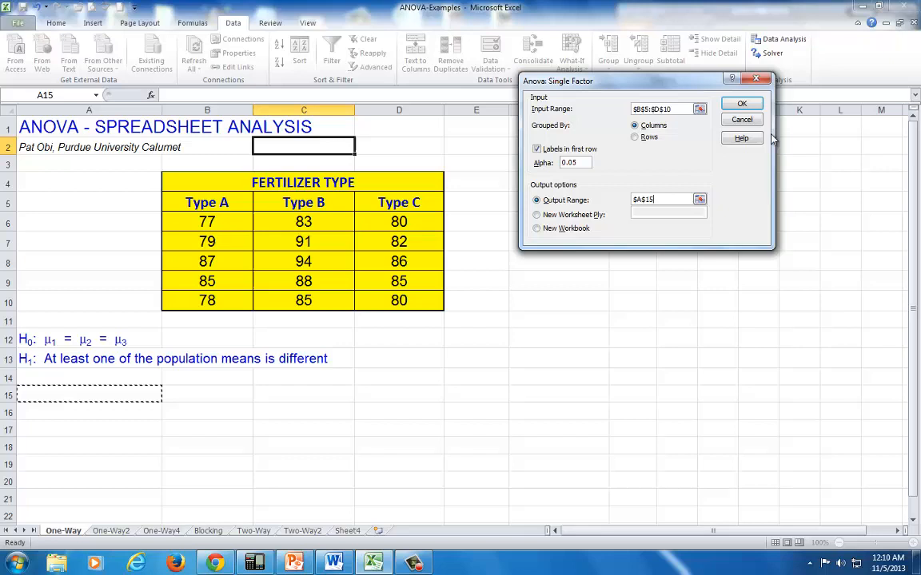
pyautogui.click(740, 103)
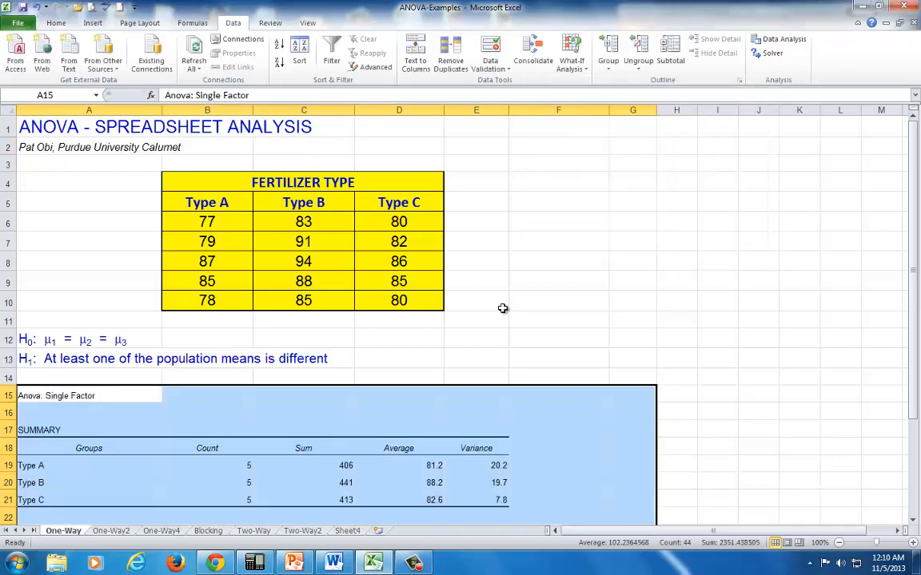
# Set the ANOVA output text to 16 point
pyautogui.scroll(-3)
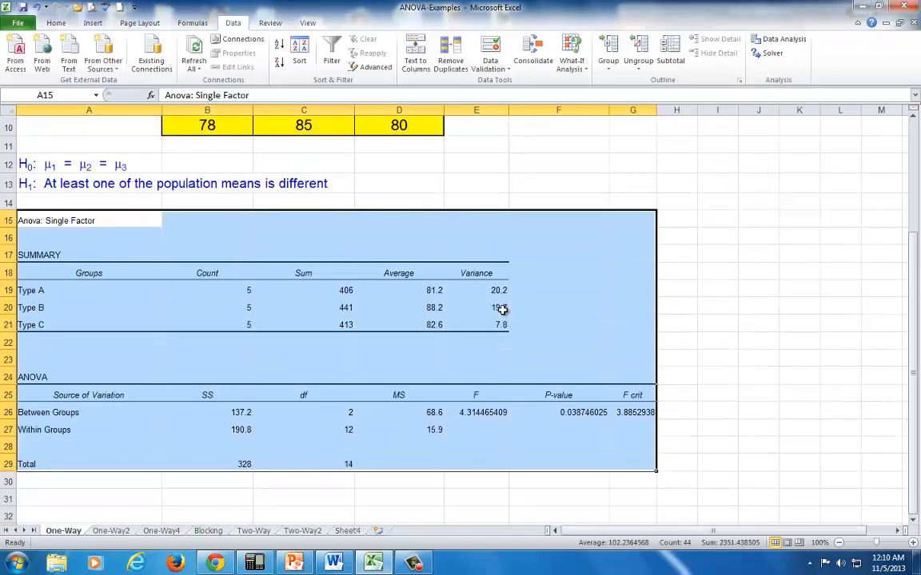
pyautogui.moveTo(56, 23)
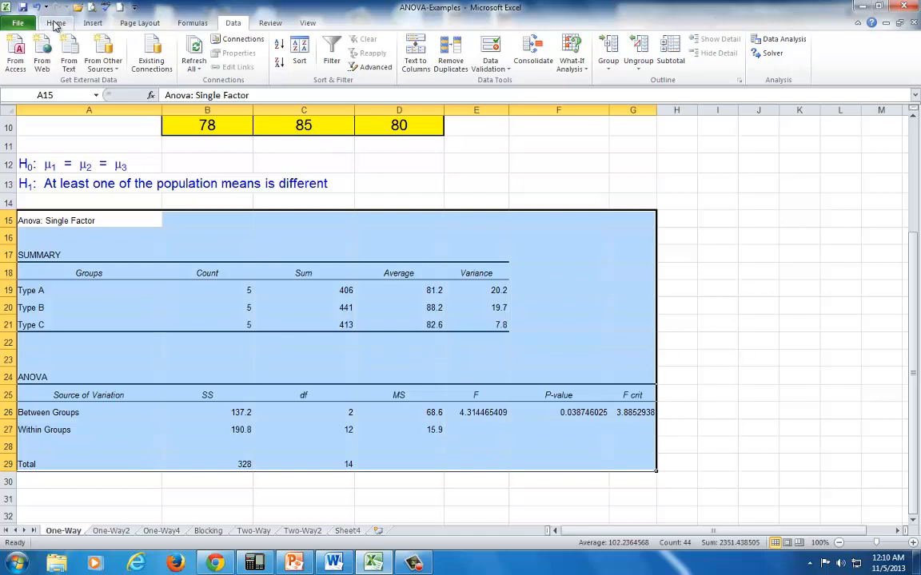
pyautogui.click(56, 22)
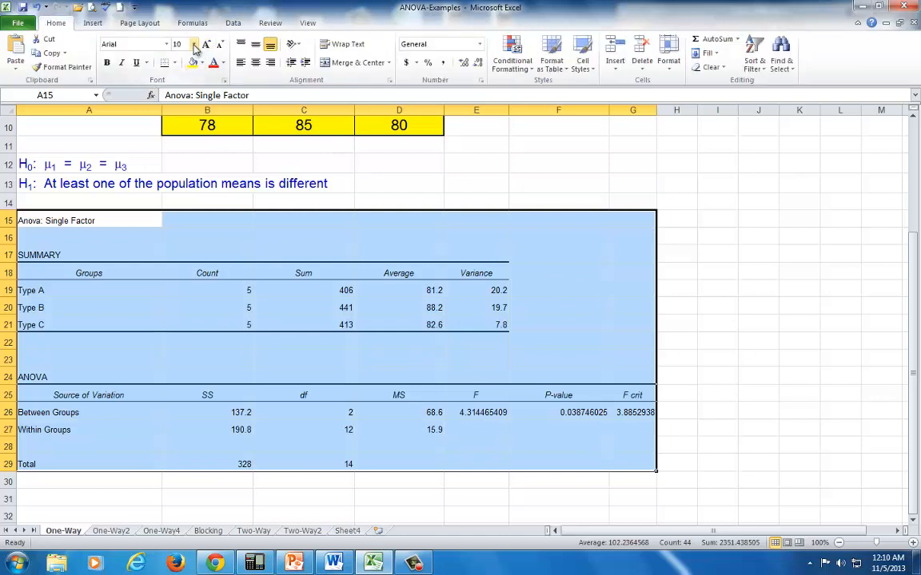
pyautogui.click(193, 44)
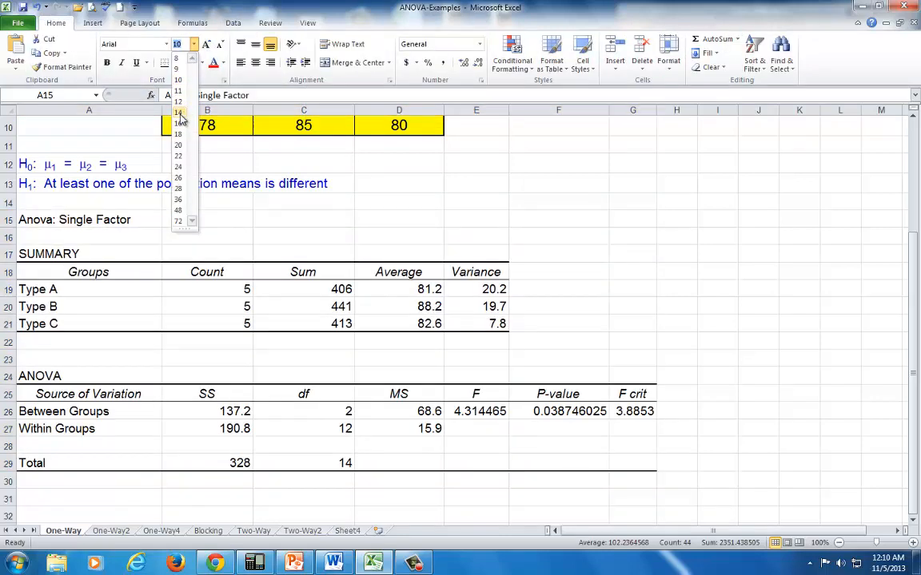
pyautogui.click(177, 111)
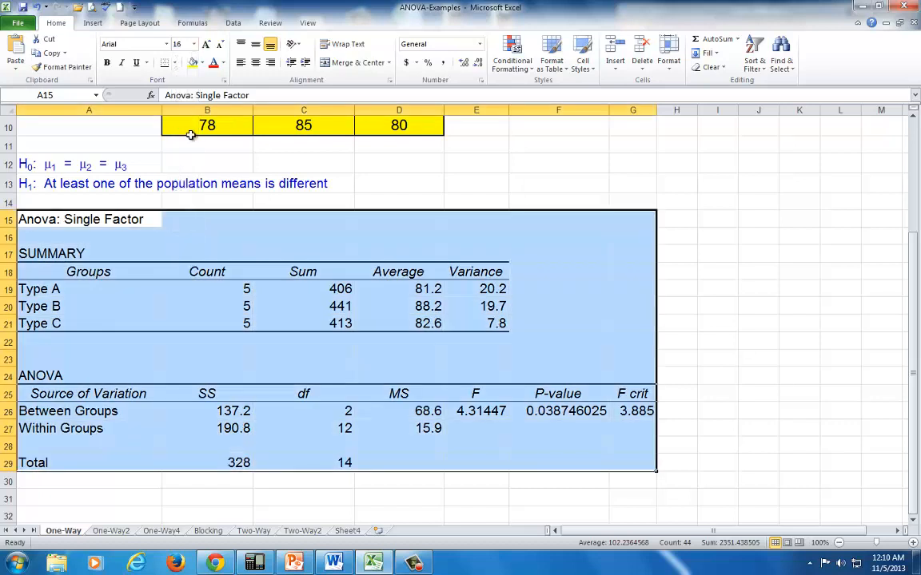
pyautogui.moveTo(175, 254)
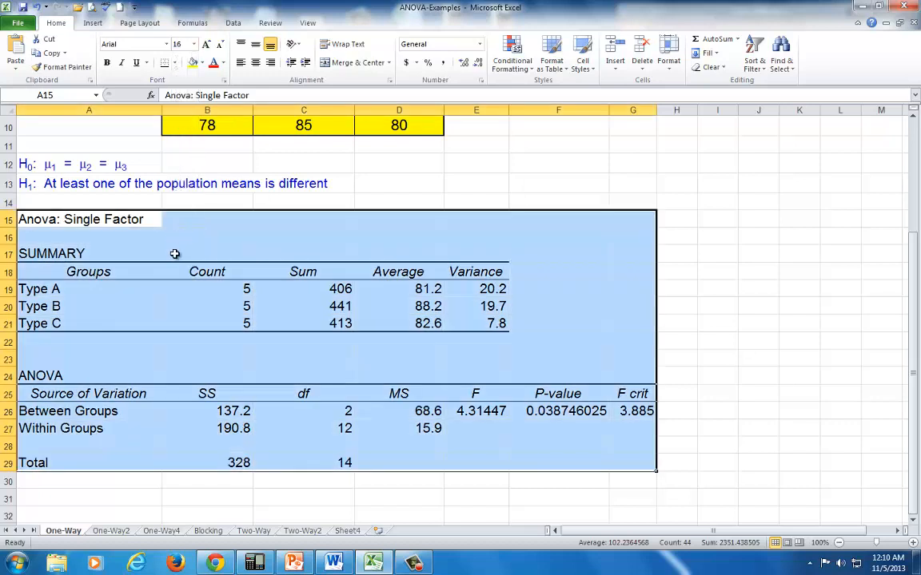
pyautogui.moveTo(215, 407)
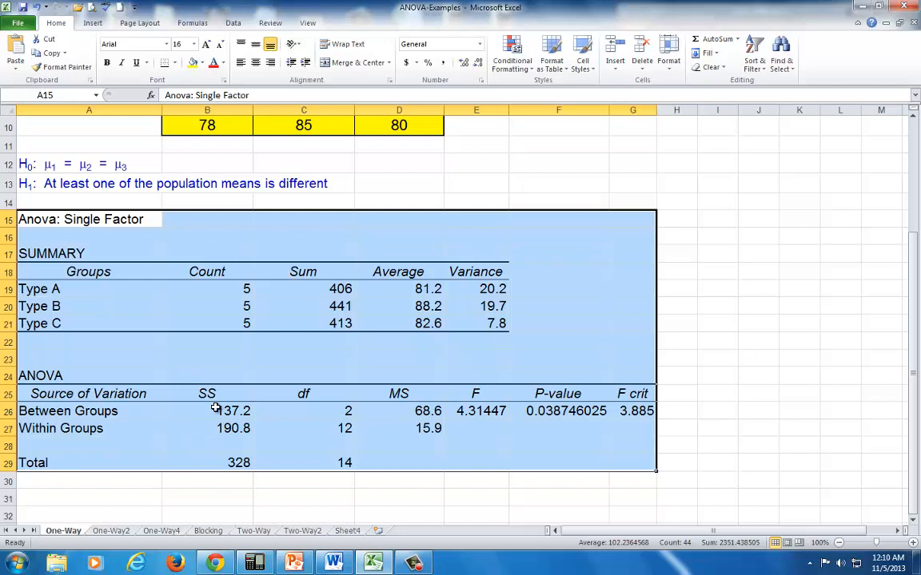
# Format the headings and SS values, showing MS, F, P-value and F crit to three decimals
pyautogui.moveTo(207, 411); pyautogui.dragTo(207, 428)
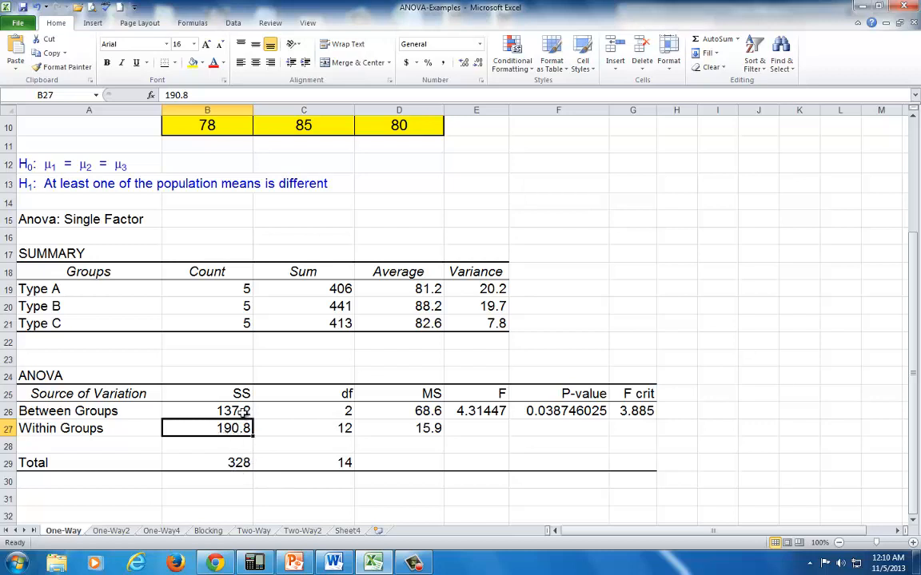
pyautogui.moveTo(207, 411); pyautogui.dragTo(207, 462)
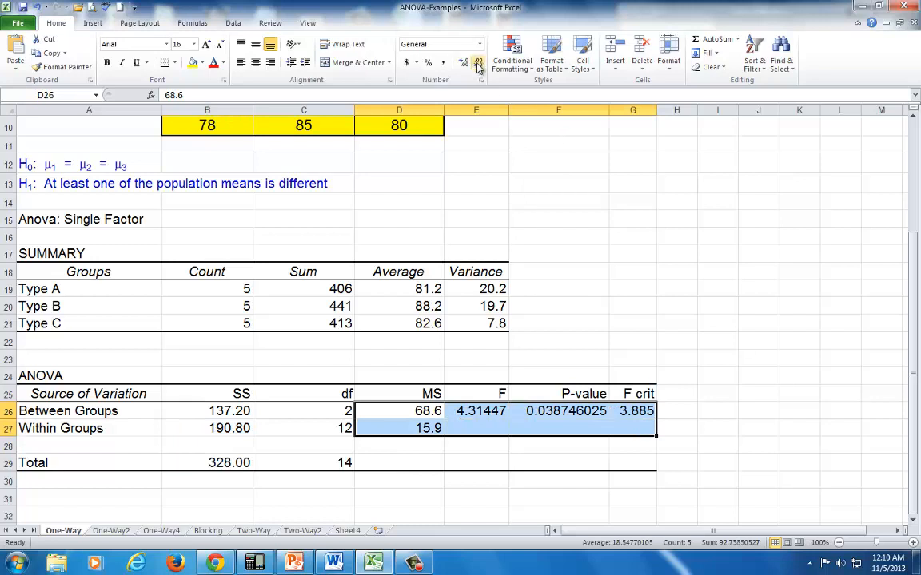
pyautogui.click(463, 62)
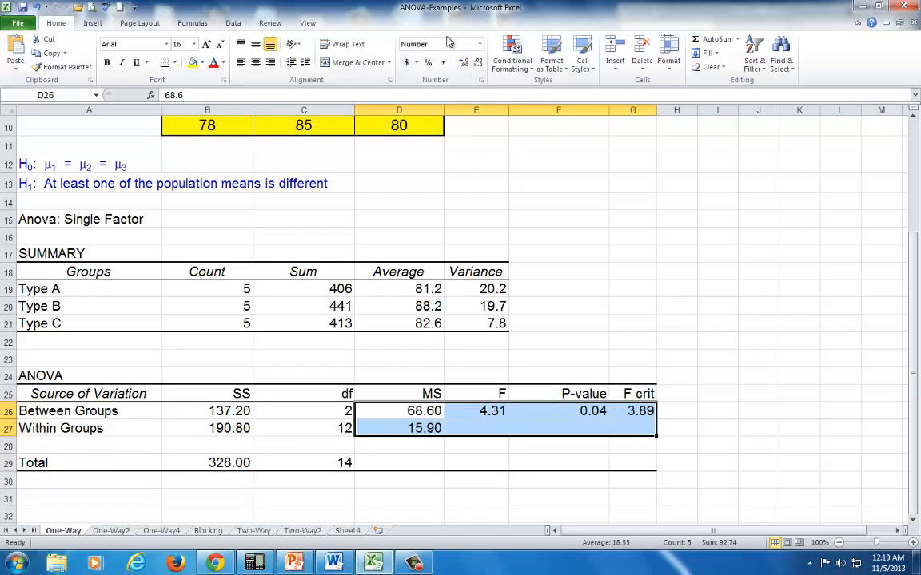
pyautogui.click(463, 62)
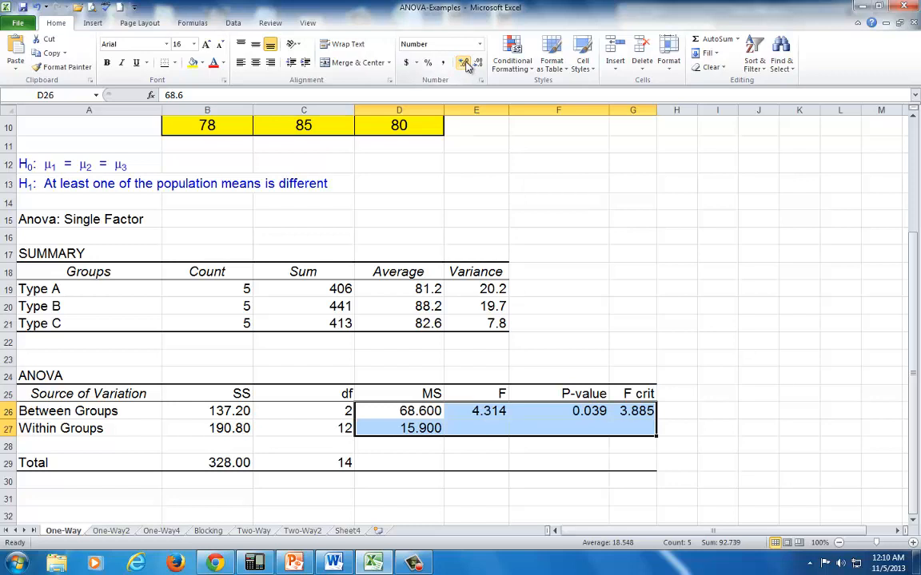
pyautogui.click(304, 497)
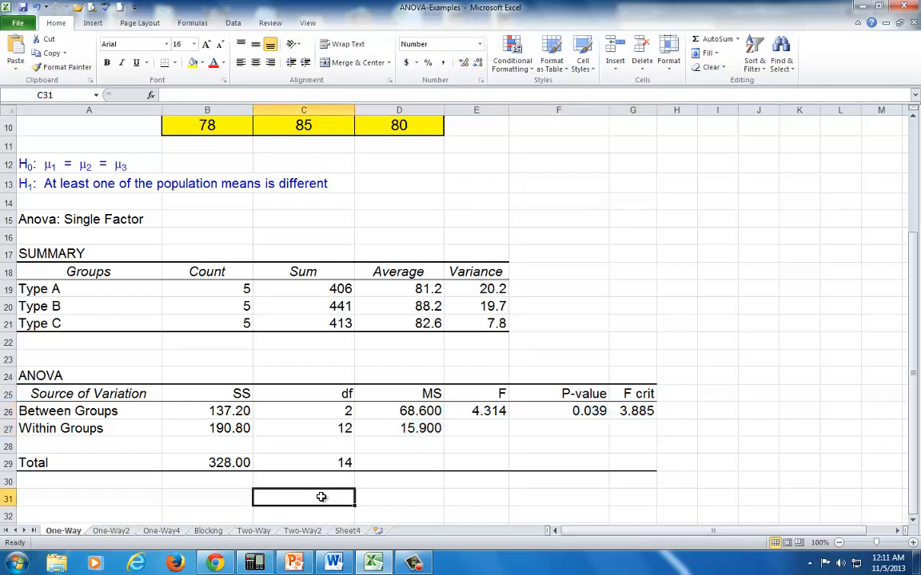
pyautogui.moveTo(212, 413)
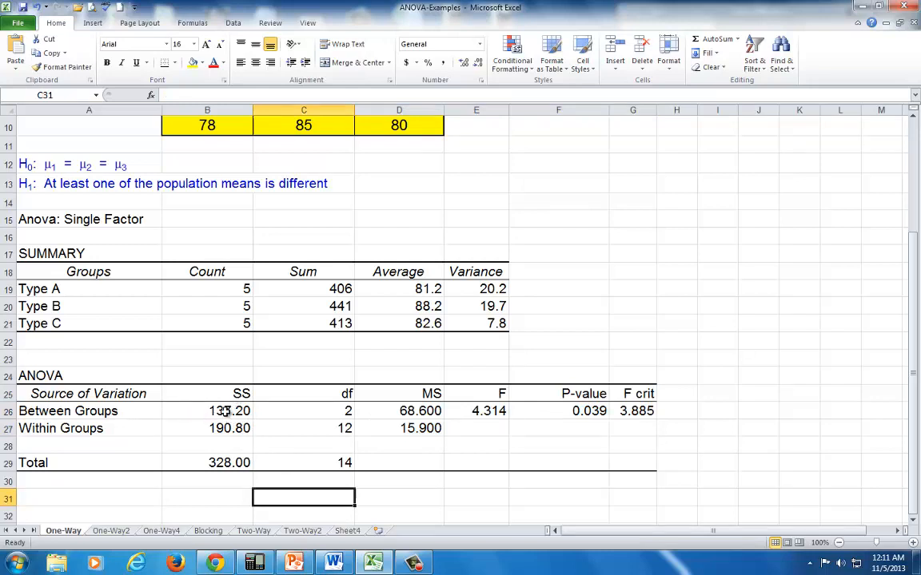
pyautogui.click(229, 411)
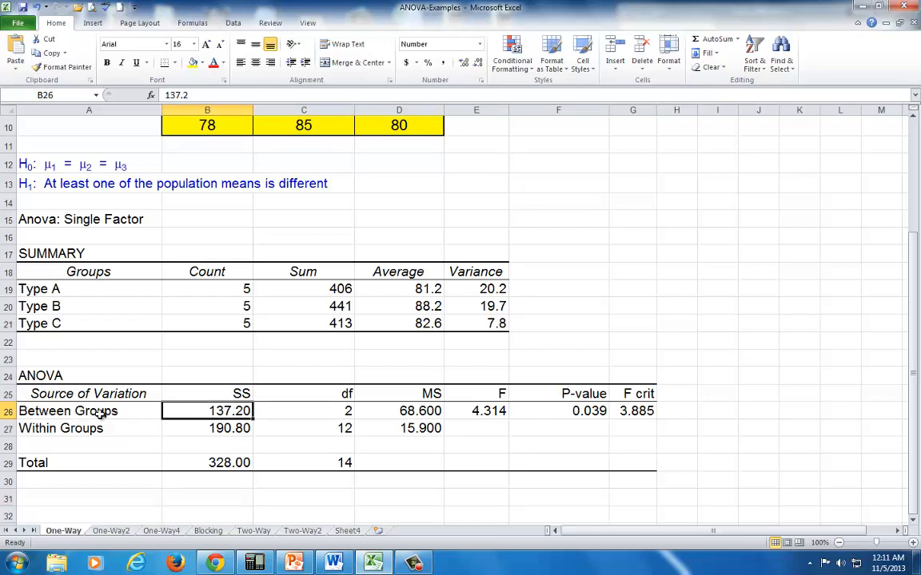
pyautogui.scroll(3)
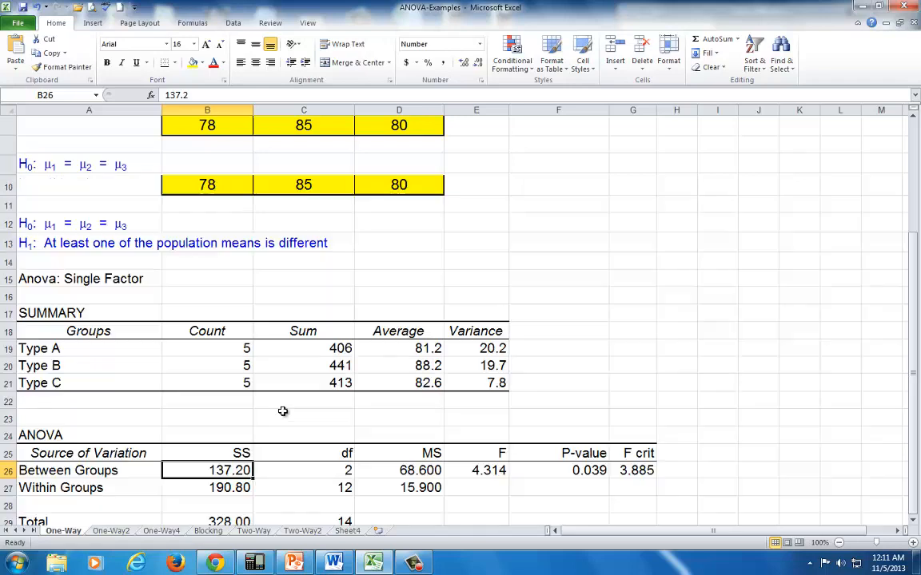
pyautogui.scroll(3)
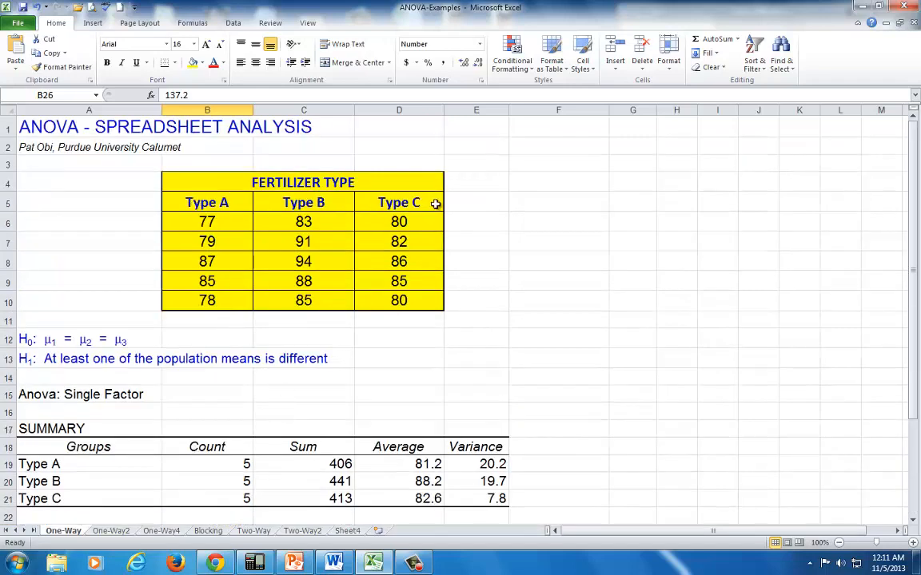
pyautogui.moveTo(399, 203)
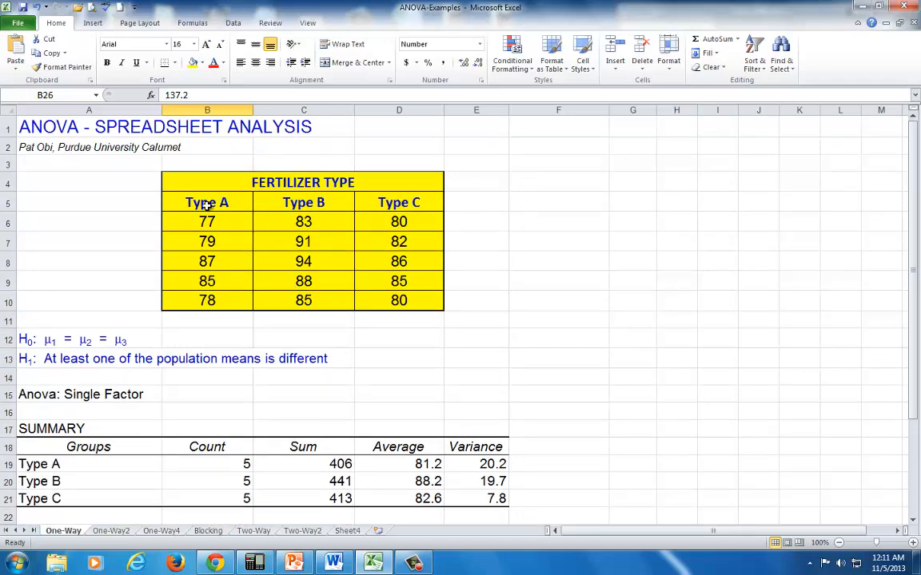
pyautogui.moveTo(303, 202)
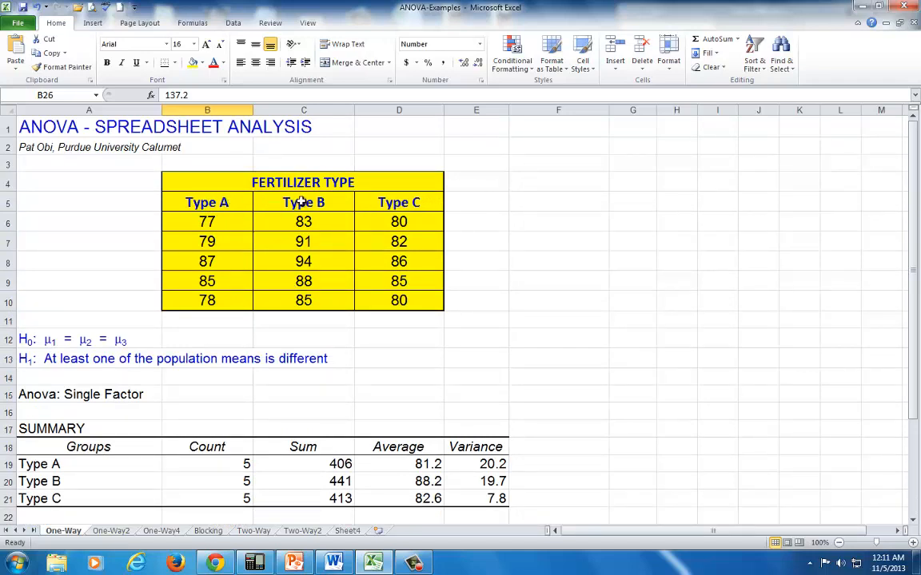
pyautogui.moveTo(353, 202)
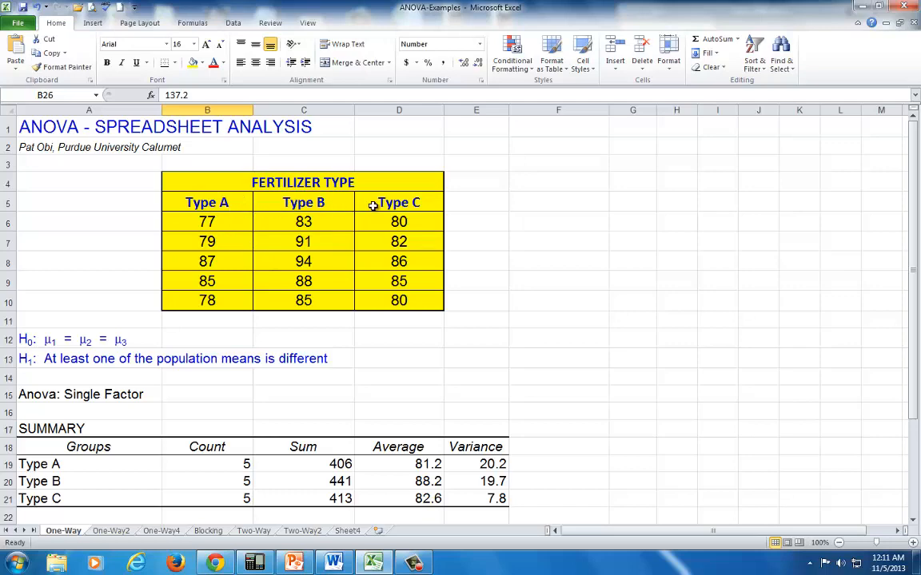
pyautogui.scroll(-3)
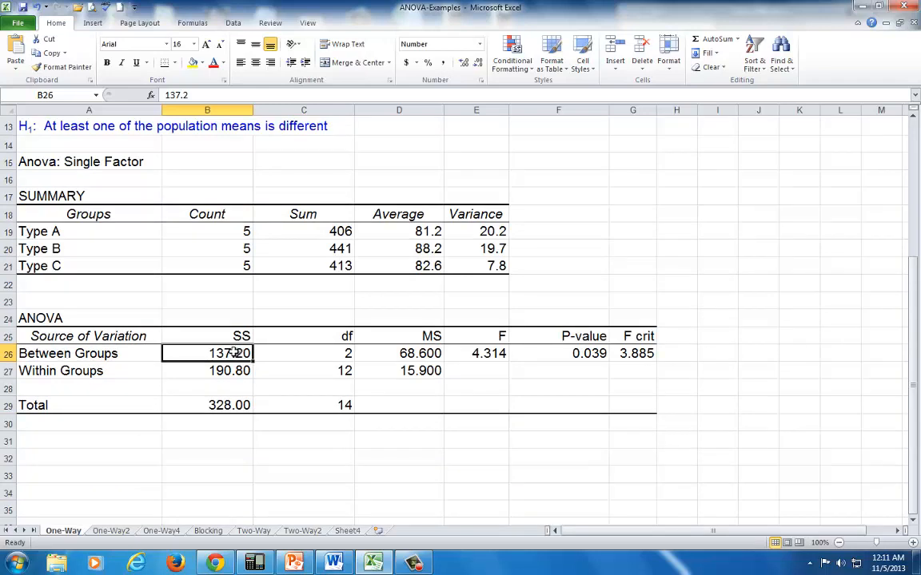
pyautogui.moveTo(262, 382)
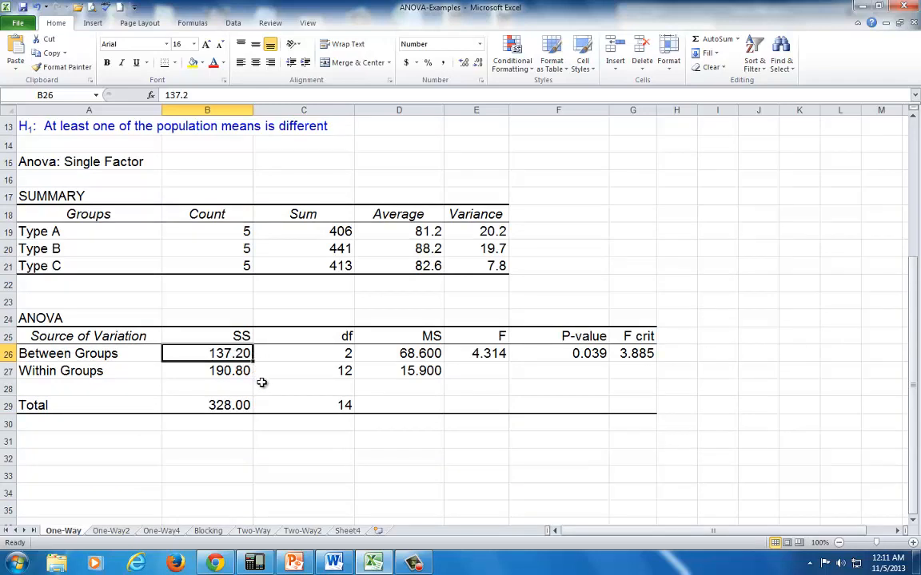
pyautogui.click(207, 370)
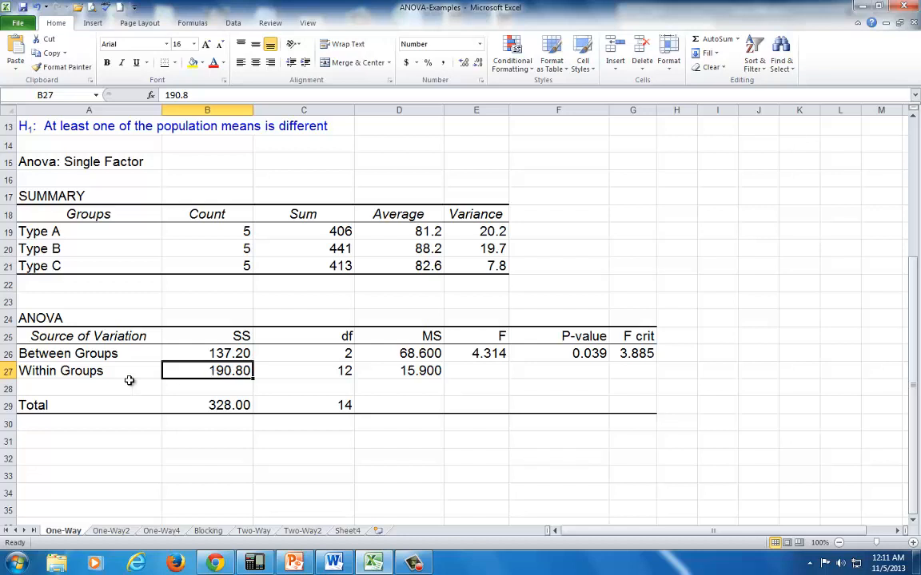
pyautogui.moveTo(40, 371)
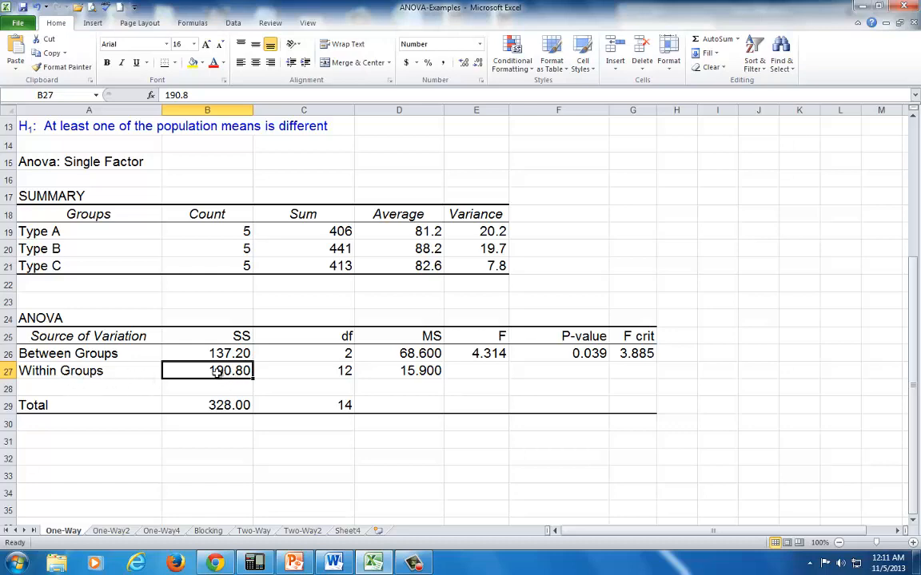
pyautogui.scroll(3)
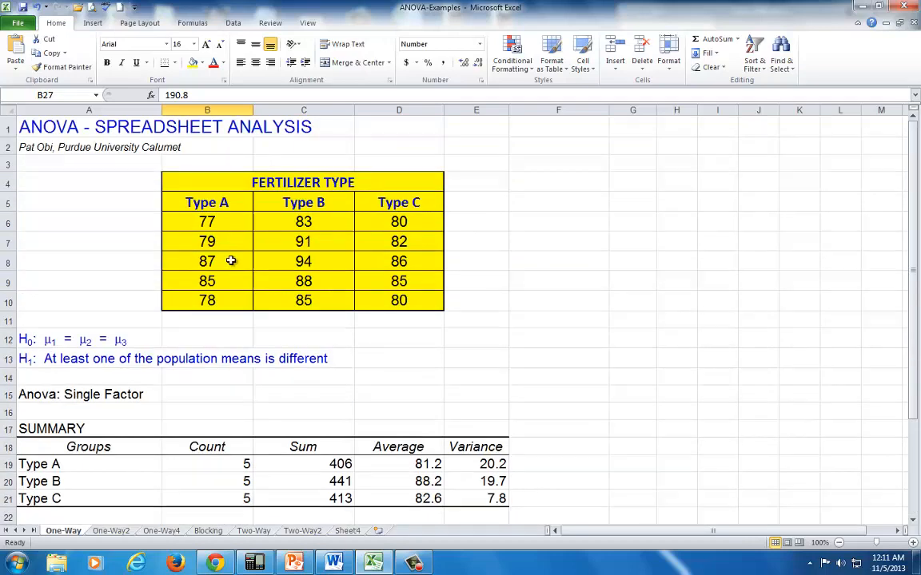
pyautogui.click(207, 221)
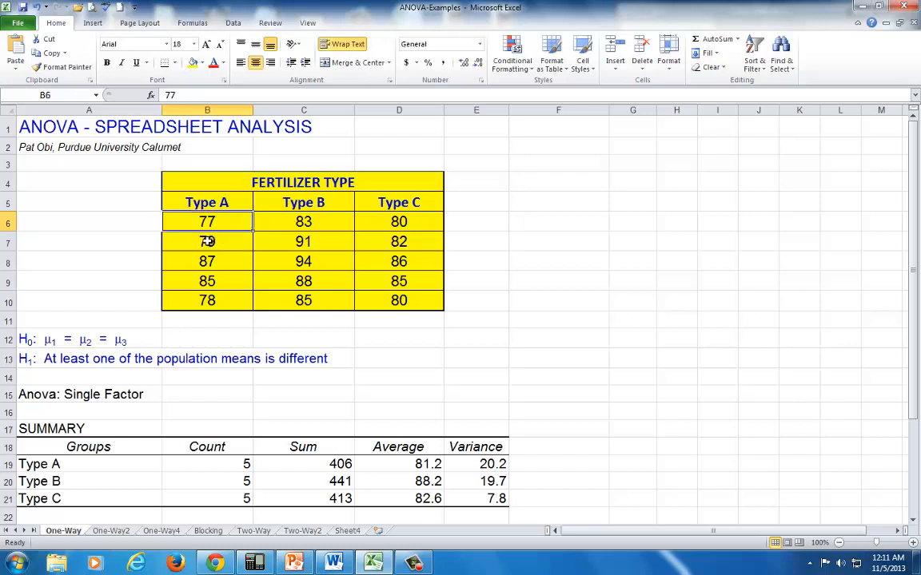
pyautogui.click(207, 300)
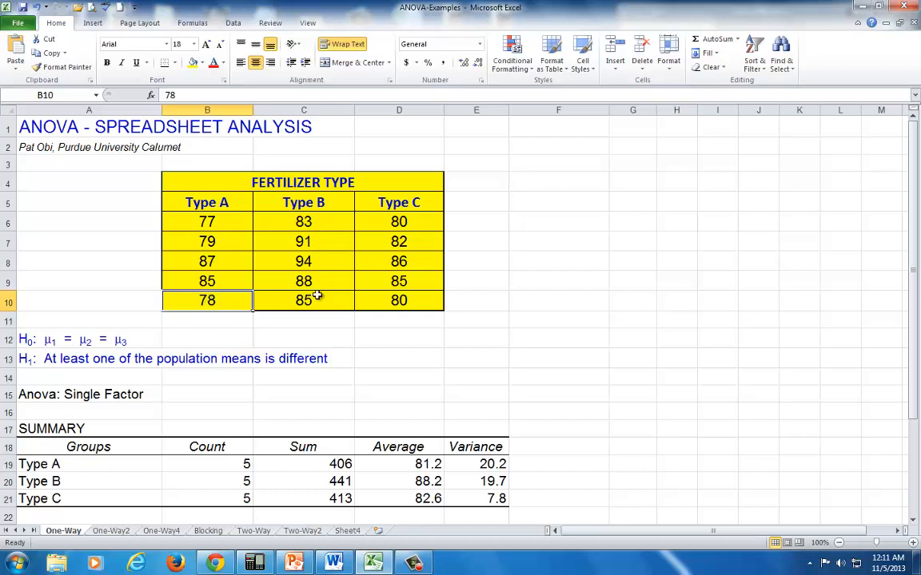
pyautogui.moveTo(415, 302)
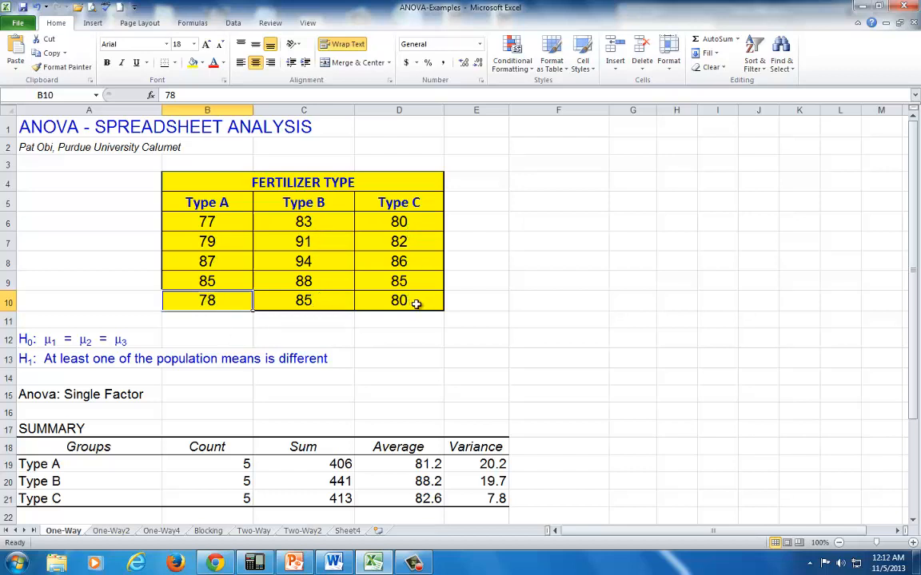
pyautogui.moveTo(192, 360)
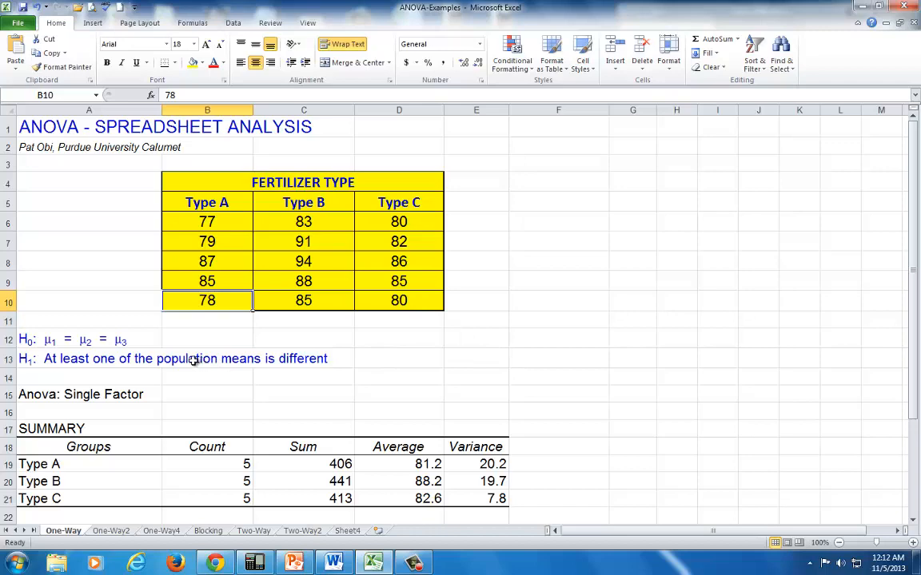
pyautogui.scroll(-3)
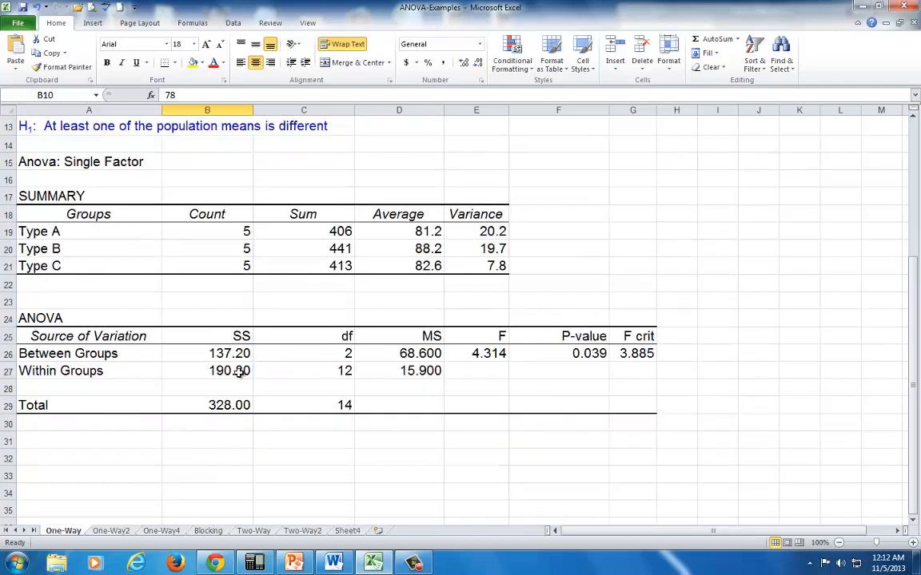
pyautogui.click(230, 370)
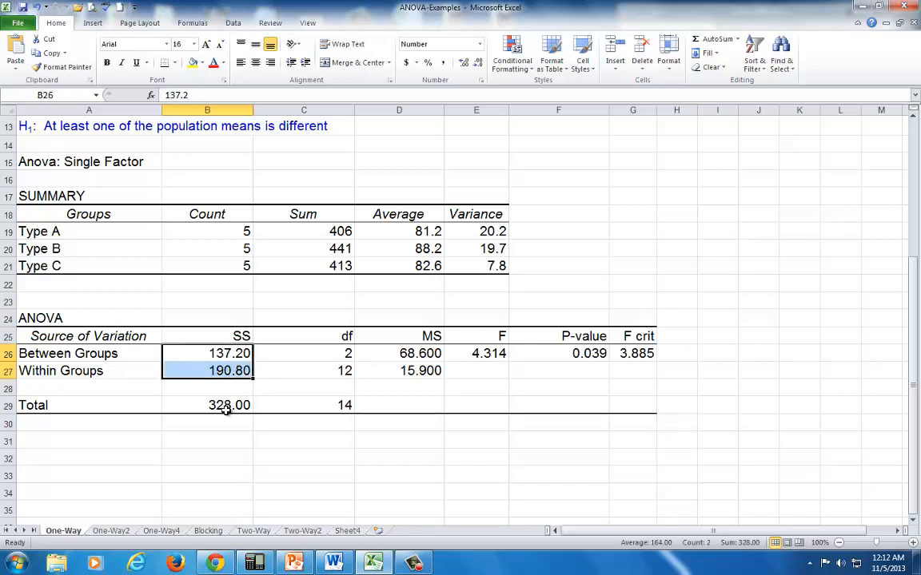
pyautogui.click(229, 405)
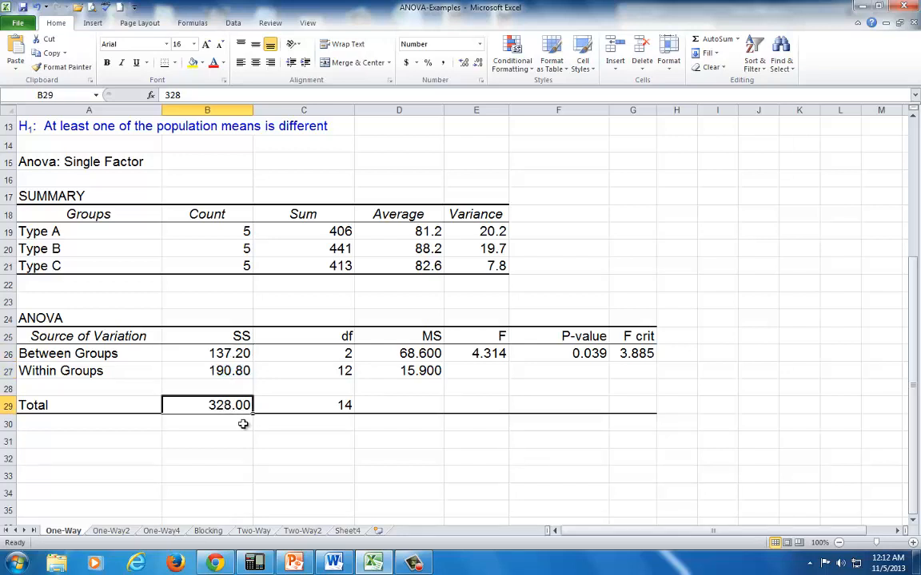
pyautogui.scroll(3)
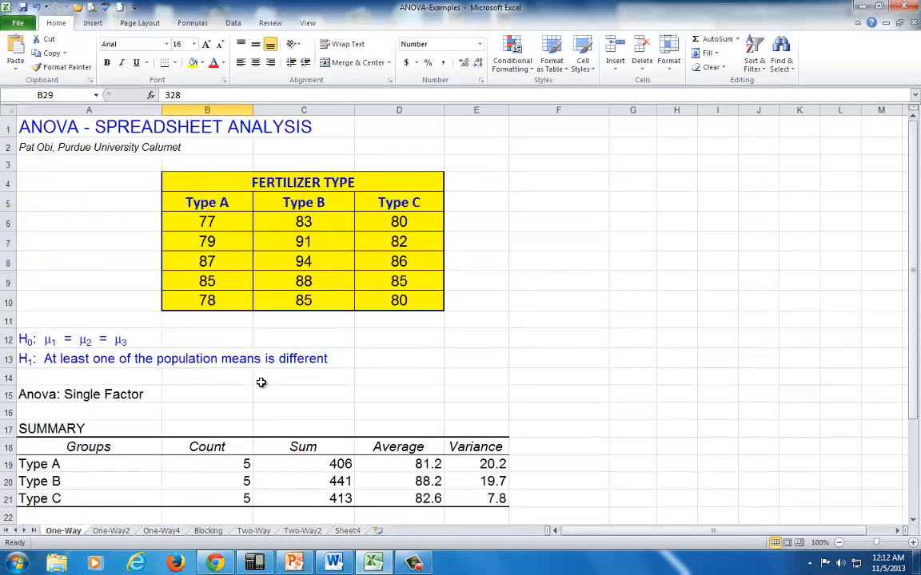
pyautogui.moveTo(207, 222); pyautogui.dragTo(399, 261)
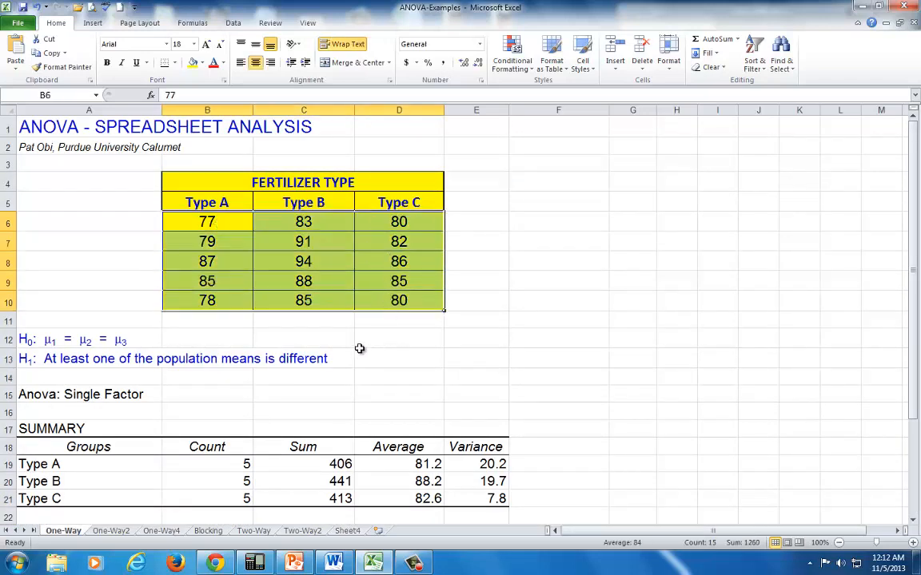
pyautogui.scroll(-3)
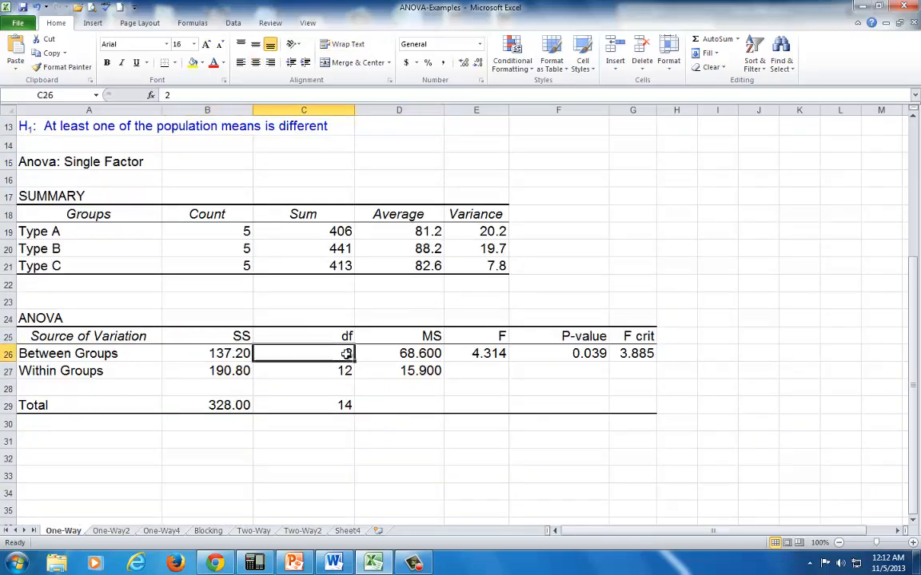
pyautogui.scroll(-3)
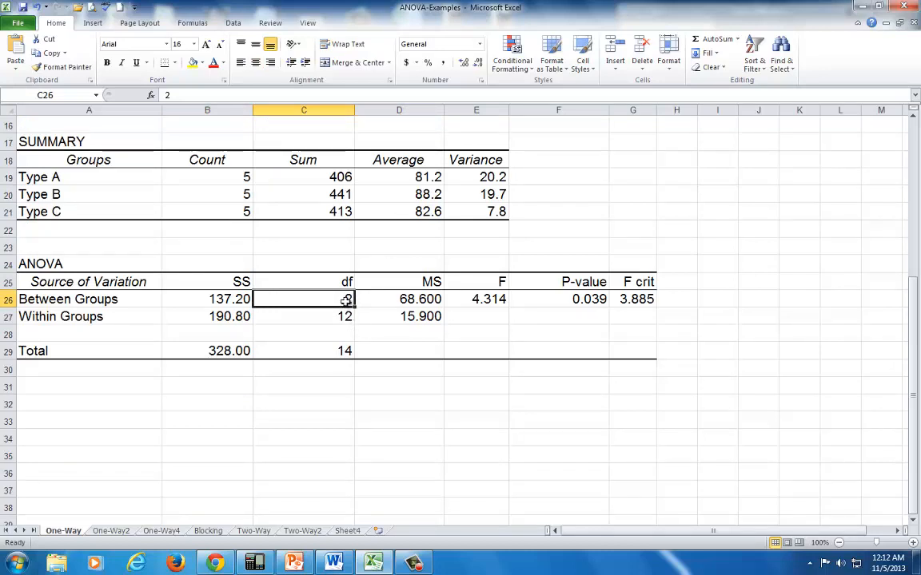
pyautogui.scroll(3)
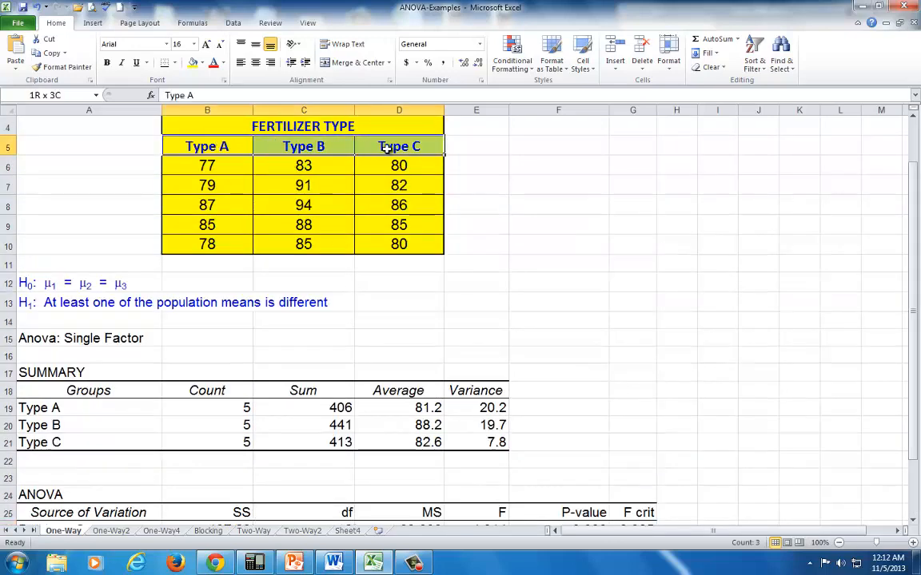
pyautogui.scroll(-3)
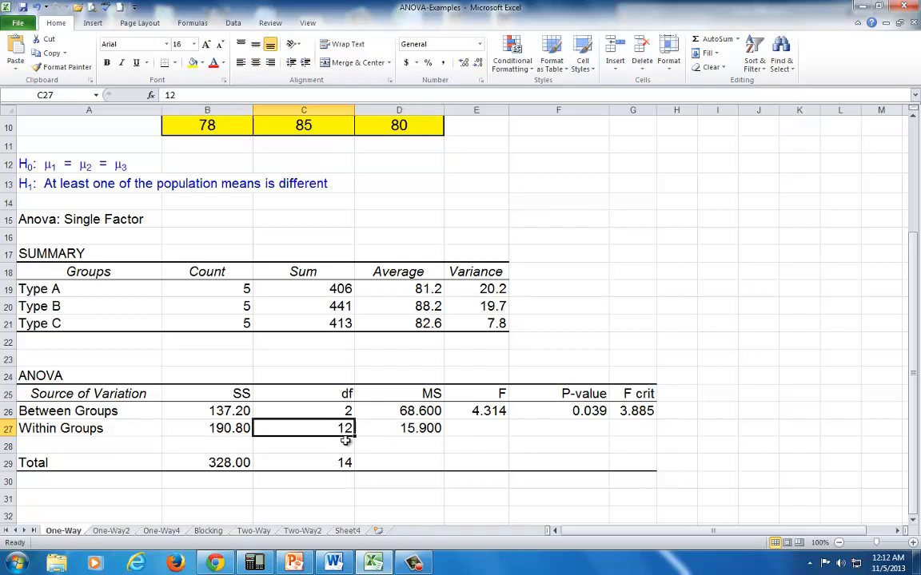
pyautogui.scroll(3)
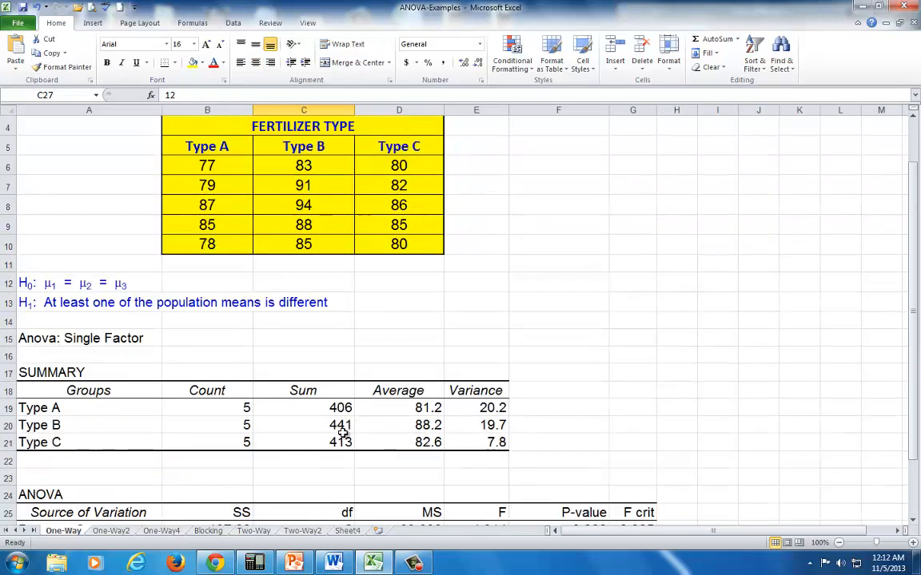
pyautogui.moveTo(207, 165); pyautogui.dragTo(399, 244)
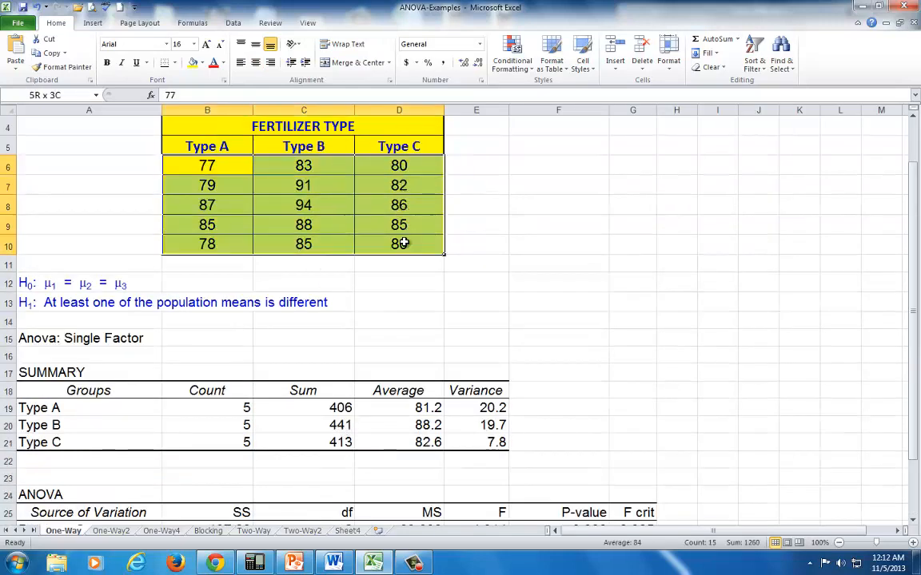
pyautogui.click(207, 146)
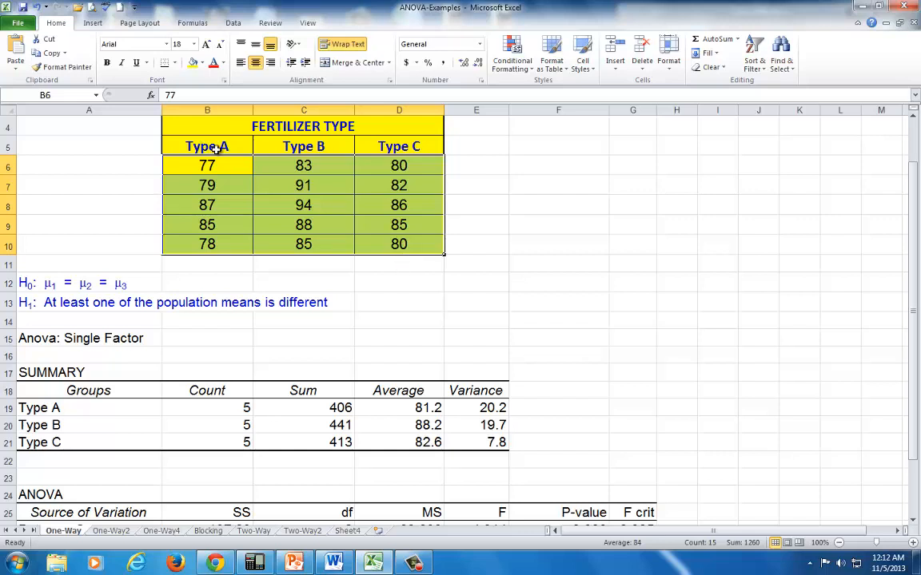
pyautogui.scroll(-3)
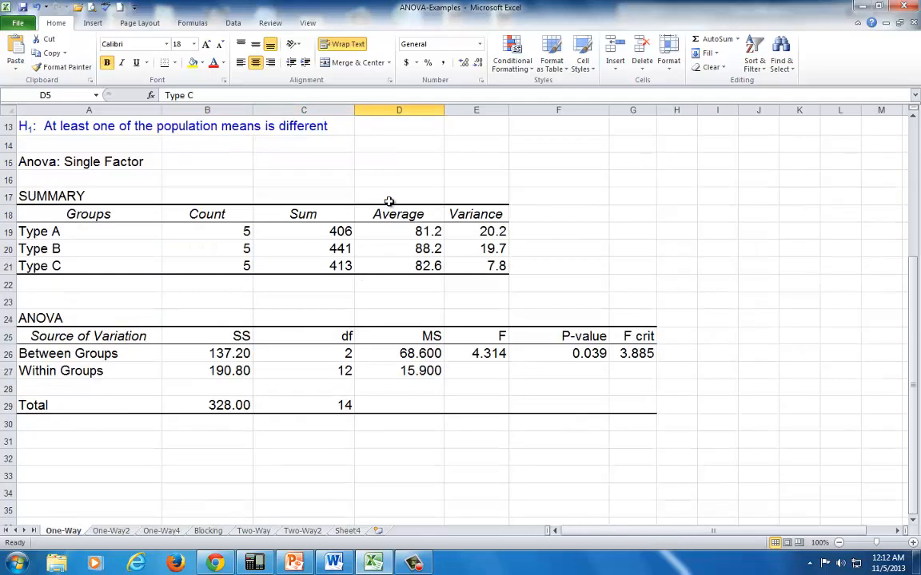
pyautogui.click(303, 371)
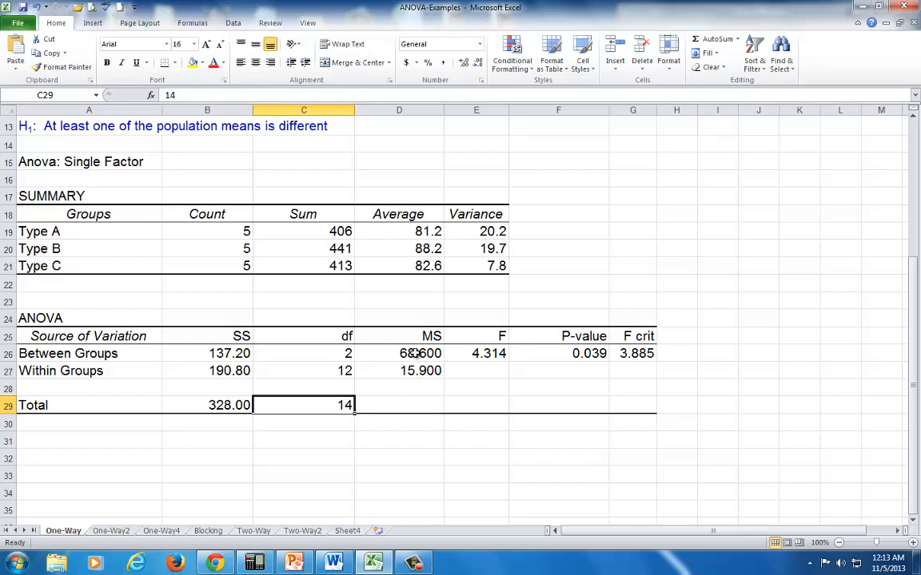
pyautogui.click(399, 352)
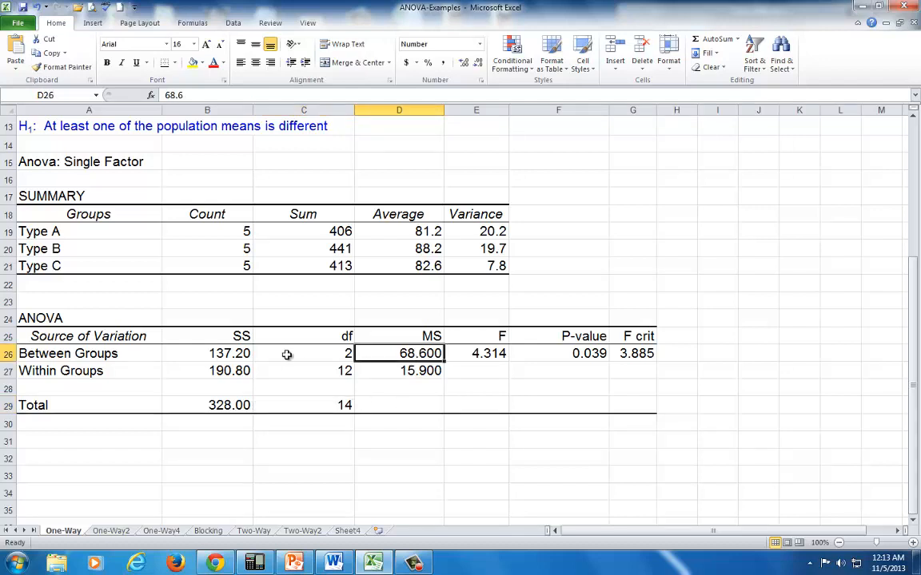
pyautogui.click(230, 353)
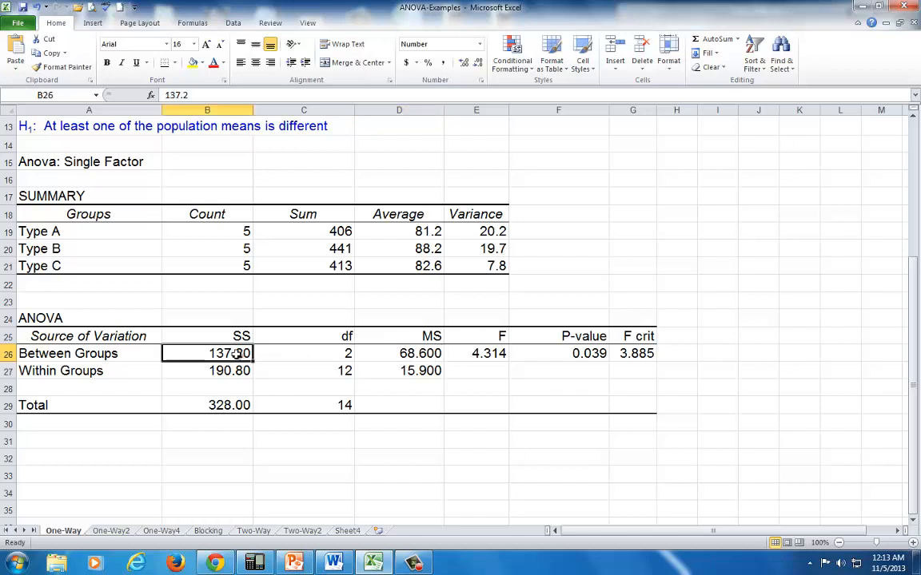
pyautogui.click(303, 354)
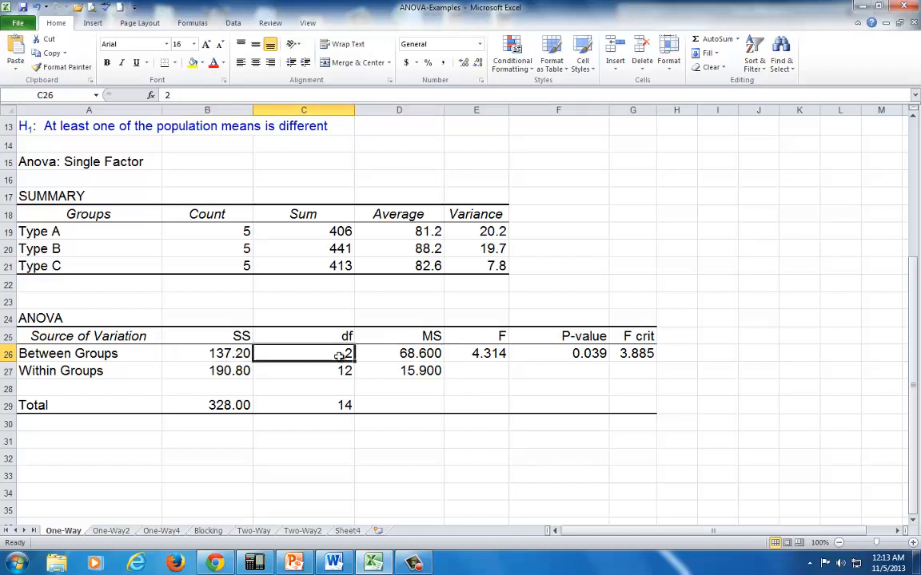
pyautogui.click(398, 353)
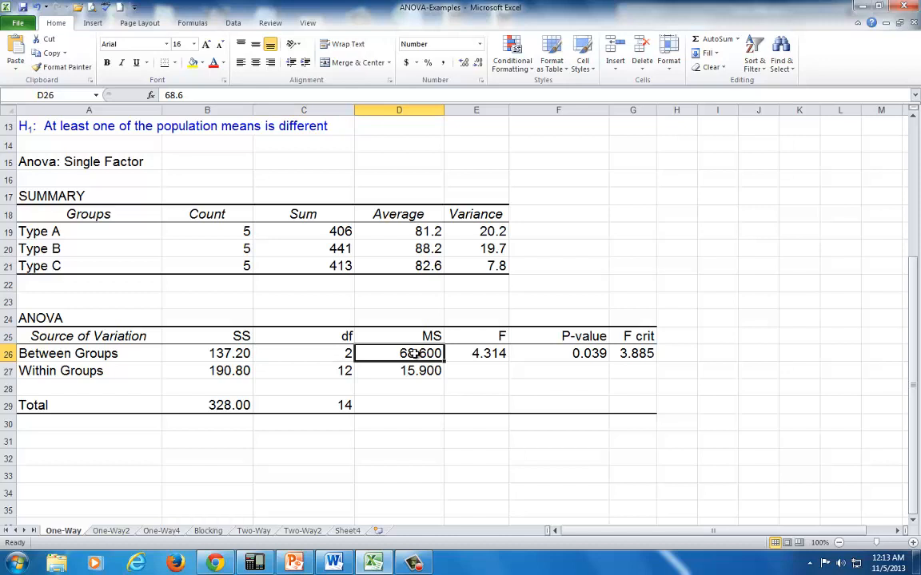
pyautogui.click(399, 371)
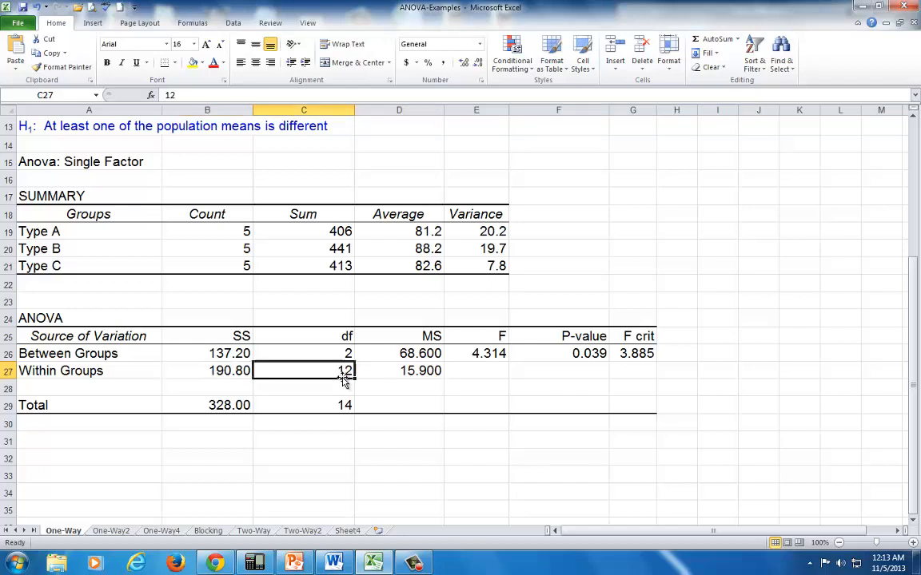
pyautogui.click(398, 370)
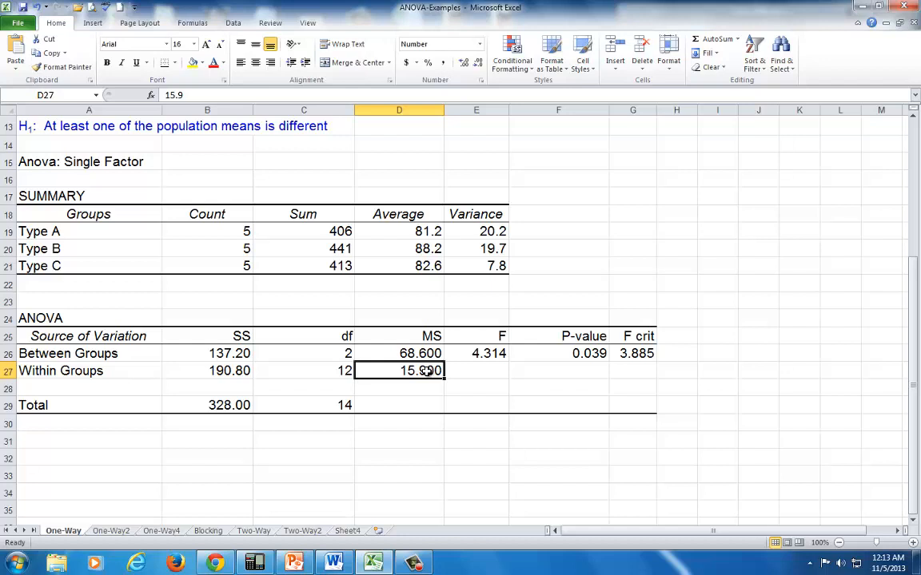
pyautogui.click(488, 353)
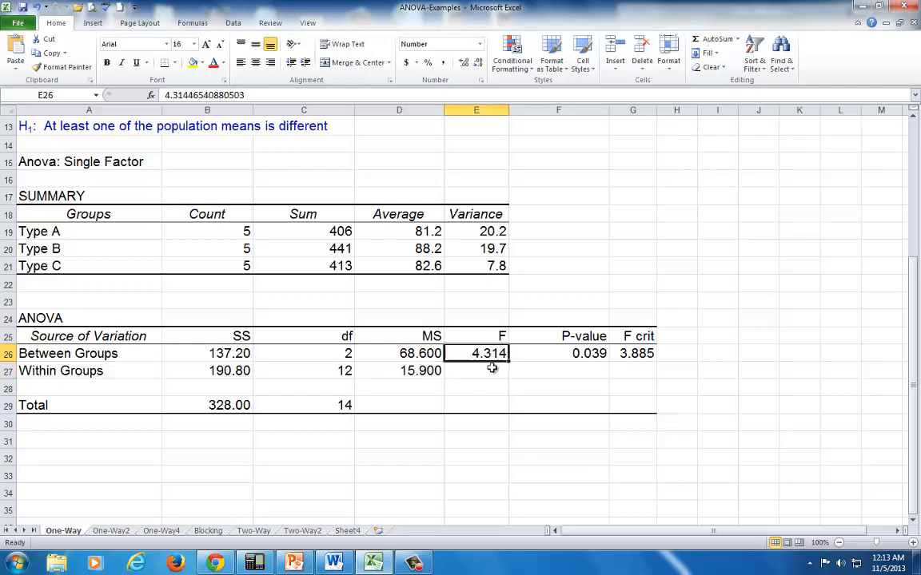
pyautogui.moveTo(435, 365)
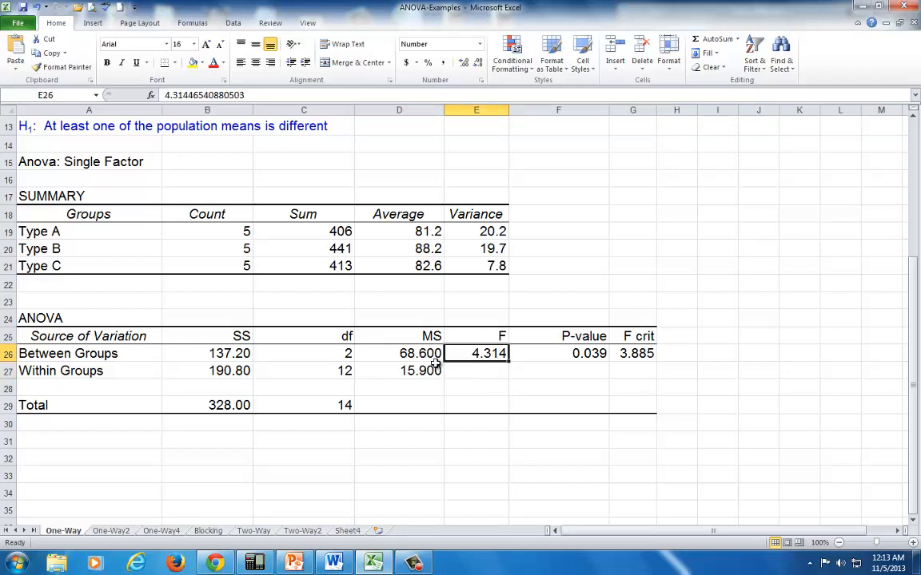
pyautogui.click(399, 353)
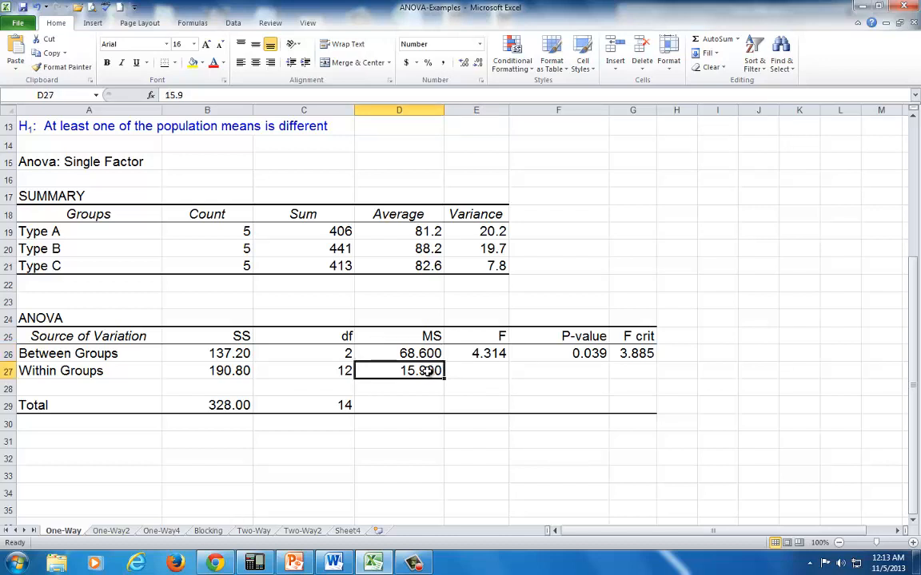
pyautogui.click(477, 353)
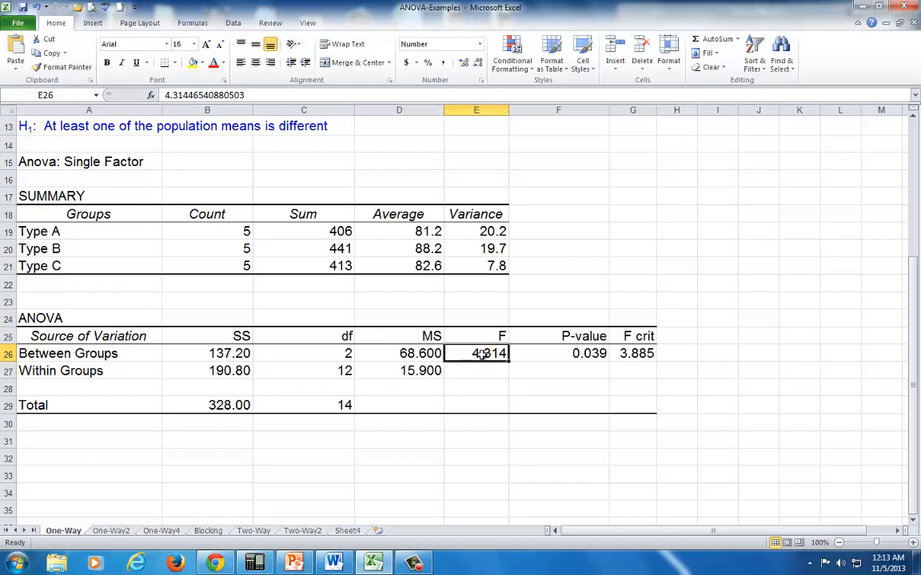
pyautogui.click(633, 353)
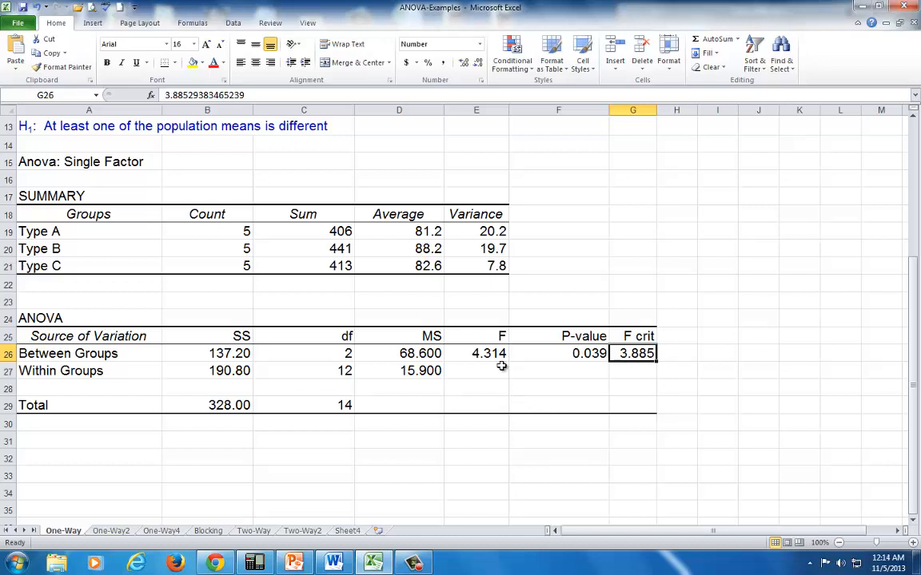
pyautogui.click(477, 354)
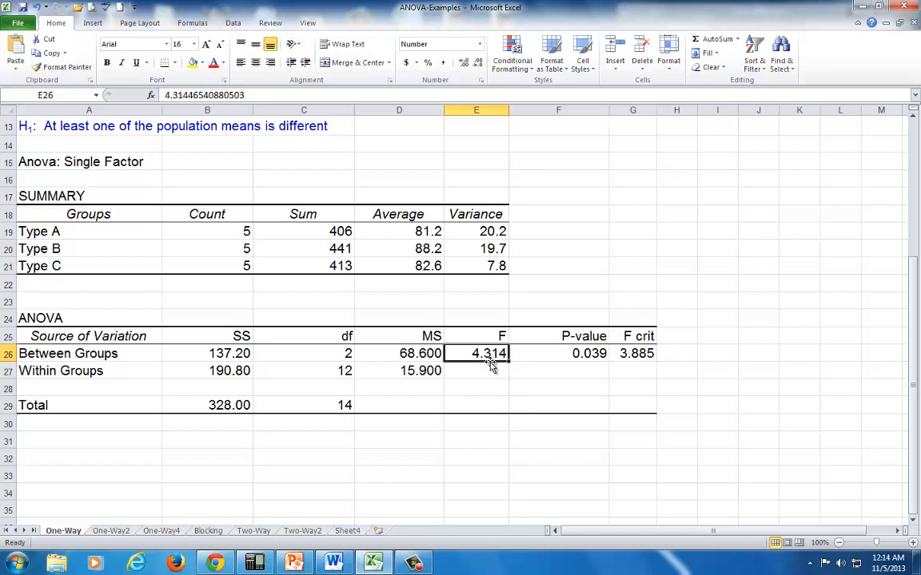
pyautogui.moveTo(643, 384)
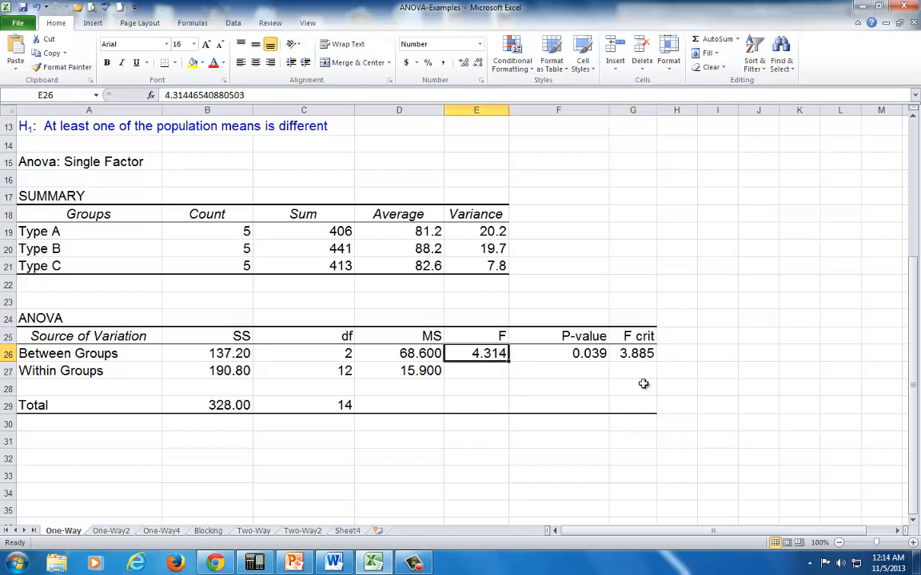
pyautogui.click(633, 353)
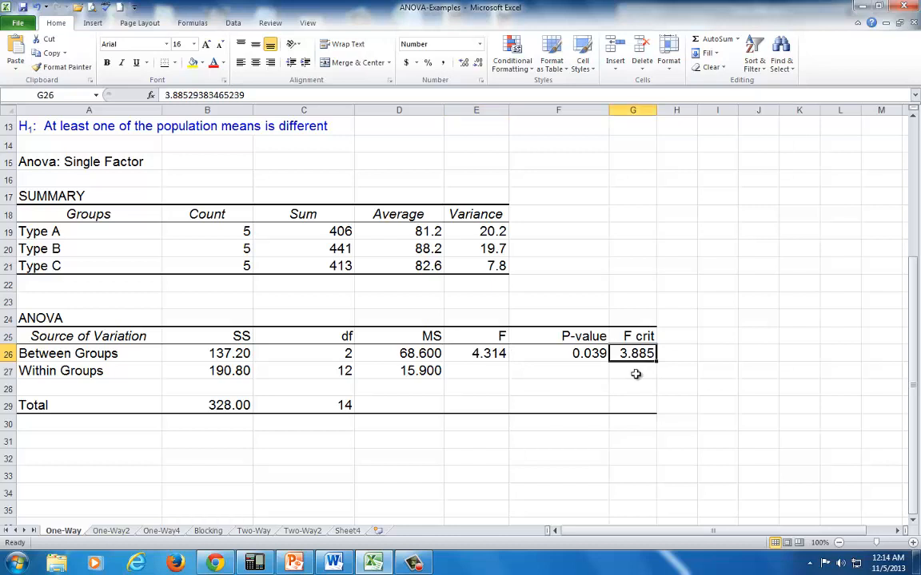
pyautogui.scroll(3)
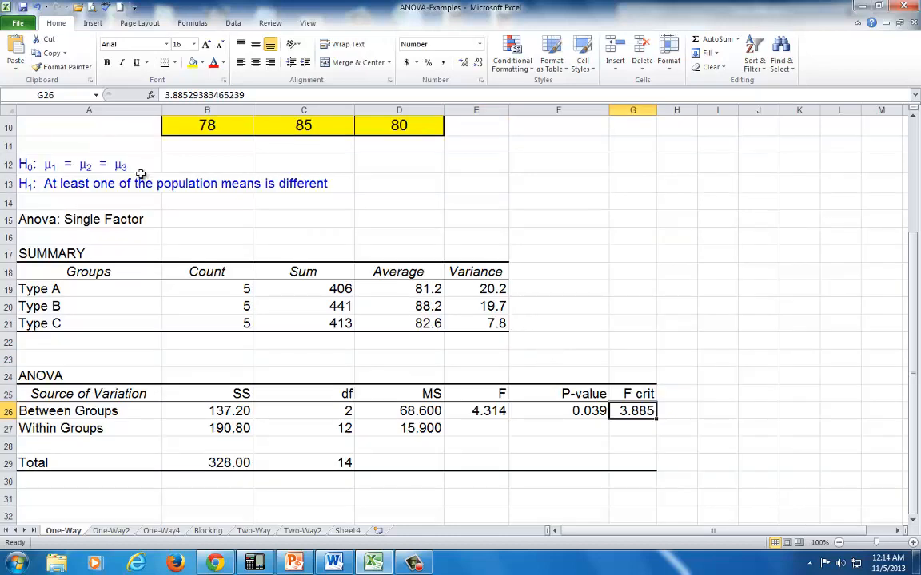
pyautogui.click(80, 184)
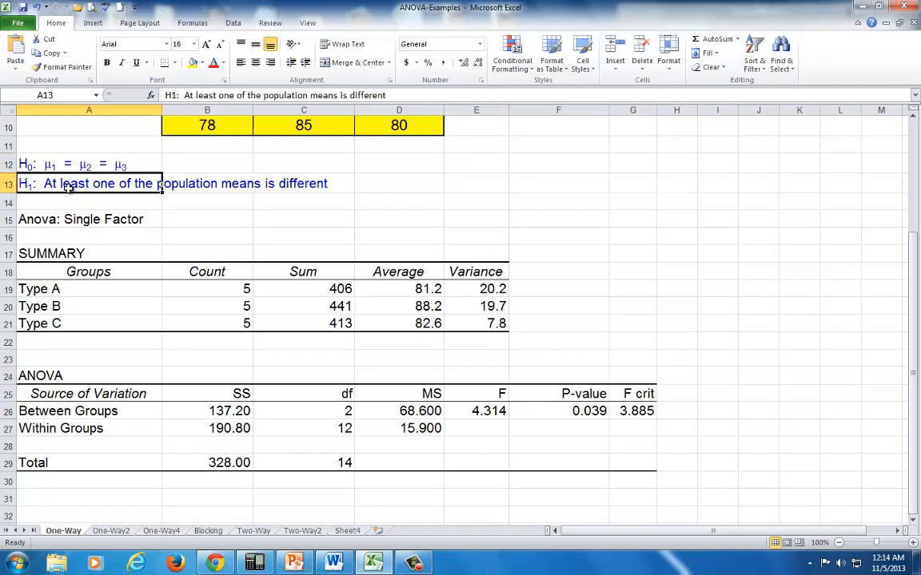
pyautogui.moveTo(260, 386)
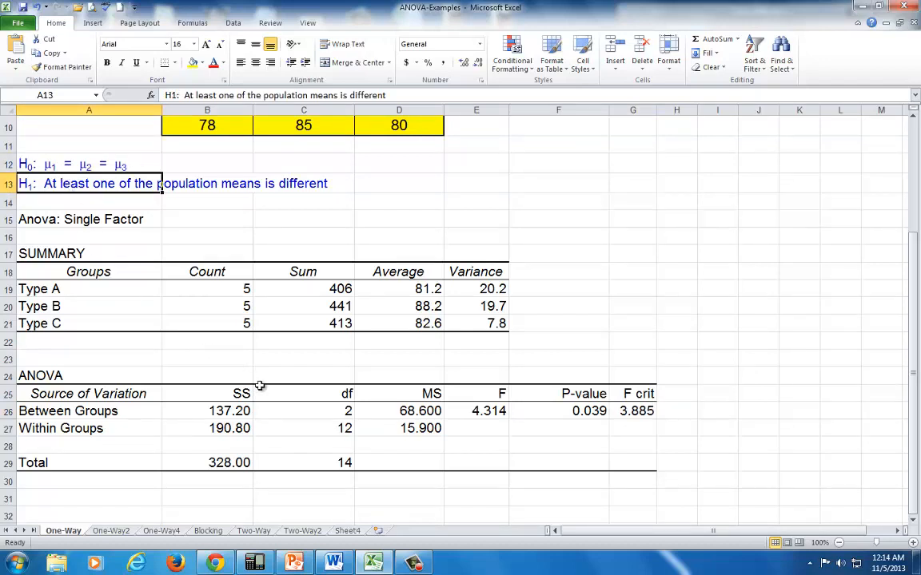
pyautogui.moveTo(496, 463)
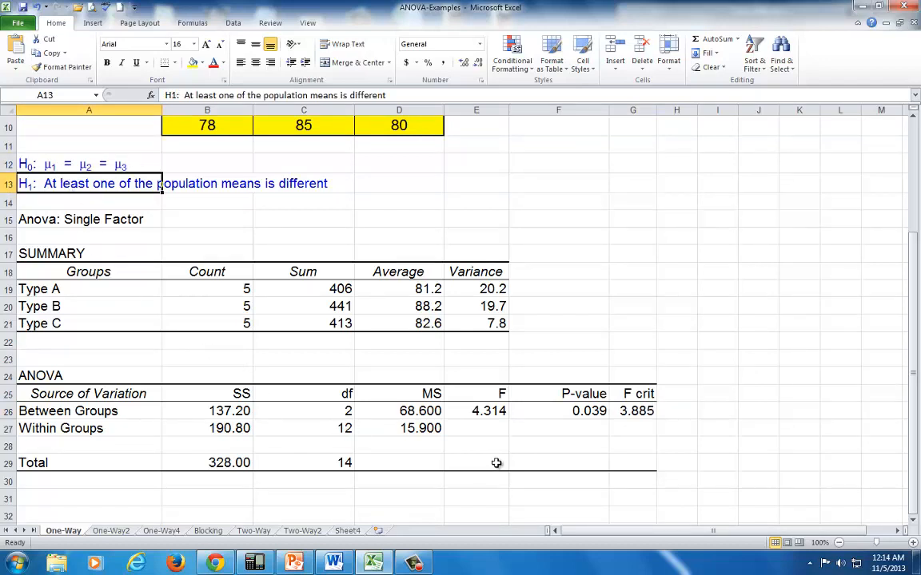
pyautogui.click(559, 411)
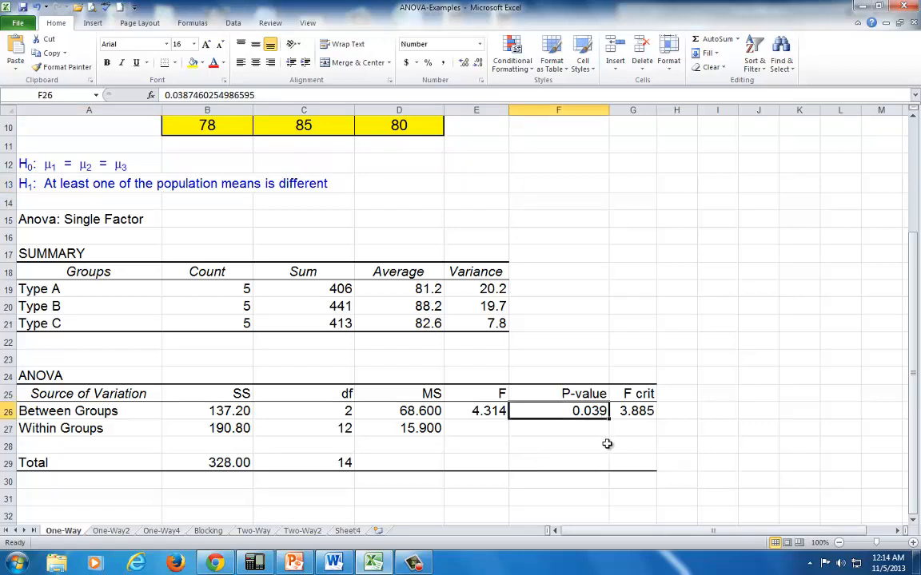
pyautogui.moveTo(599, 423)
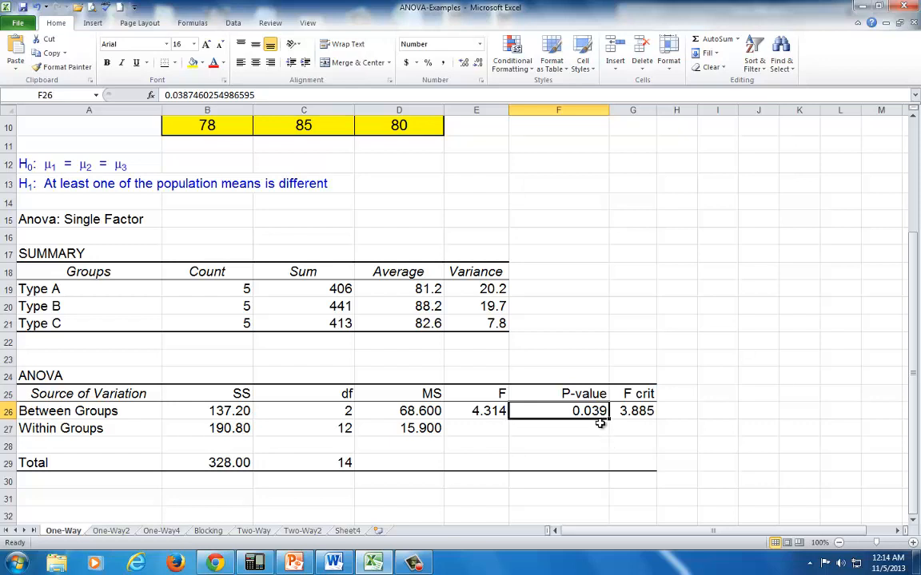
pyautogui.moveTo(601, 428)
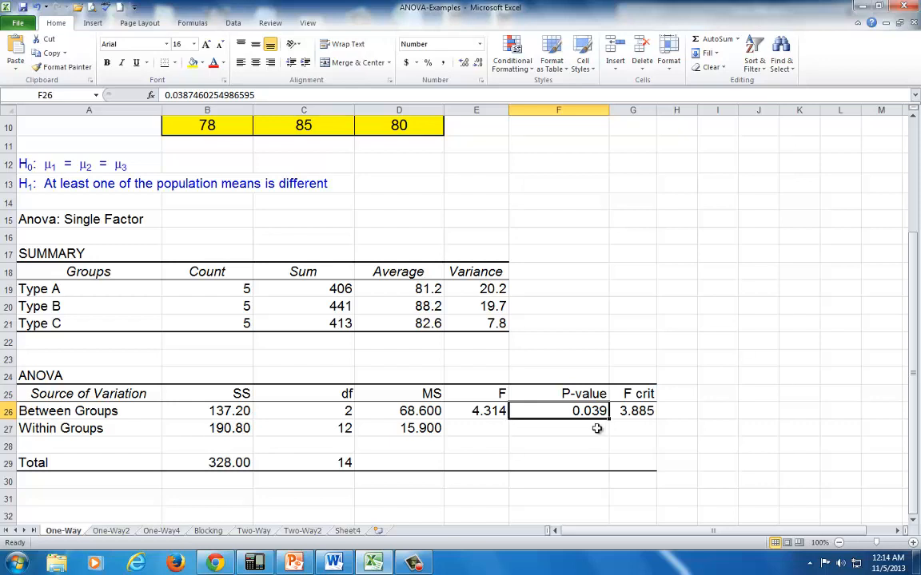
pyautogui.moveTo(536, 421)
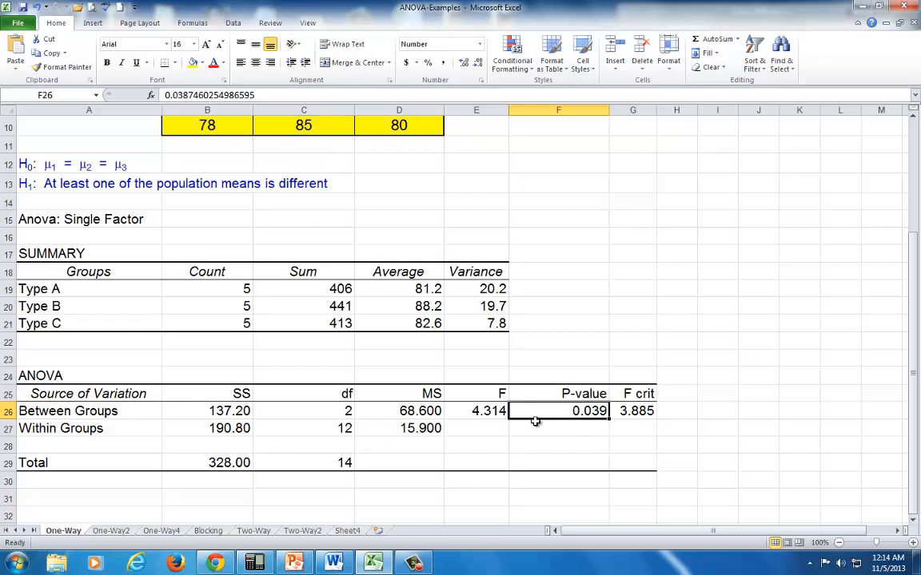
pyautogui.click(476, 410)
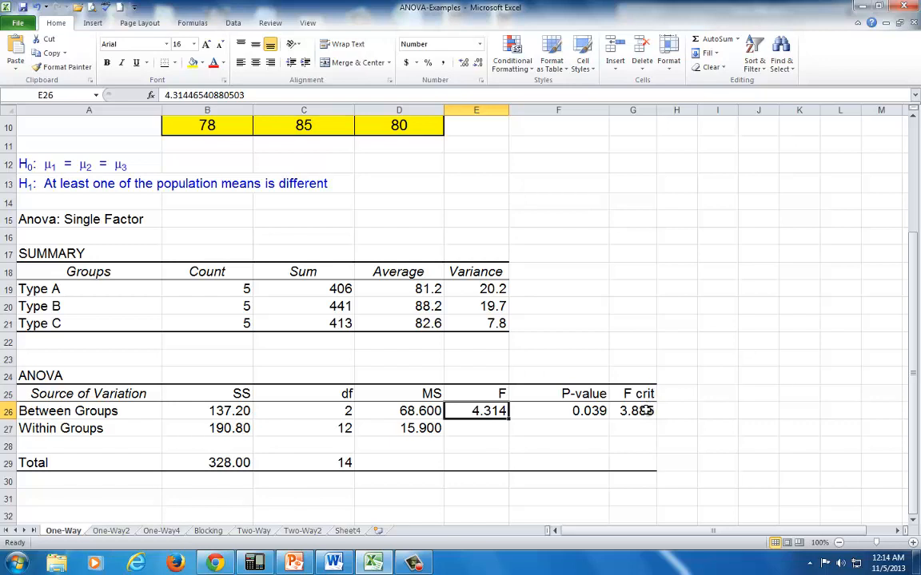
pyautogui.click(633, 411)
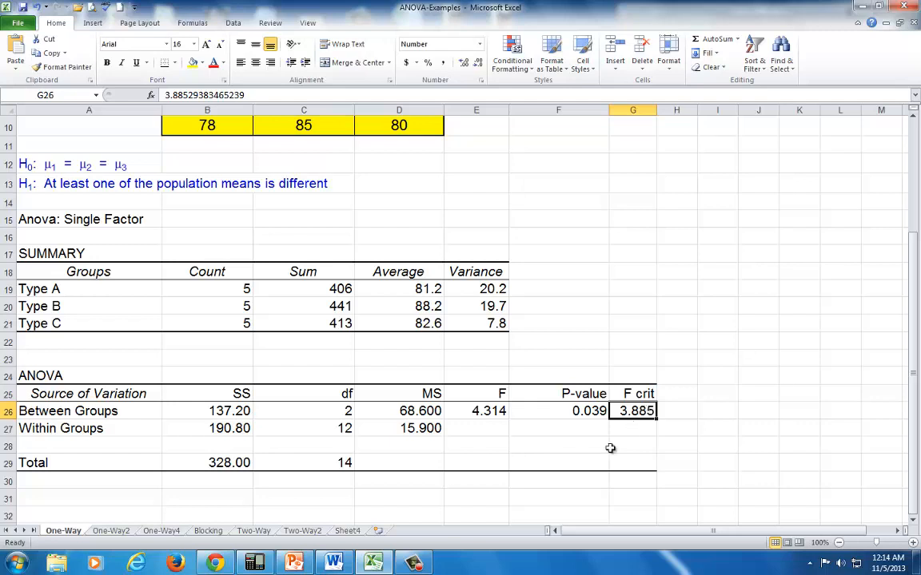
pyautogui.click(558, 411)
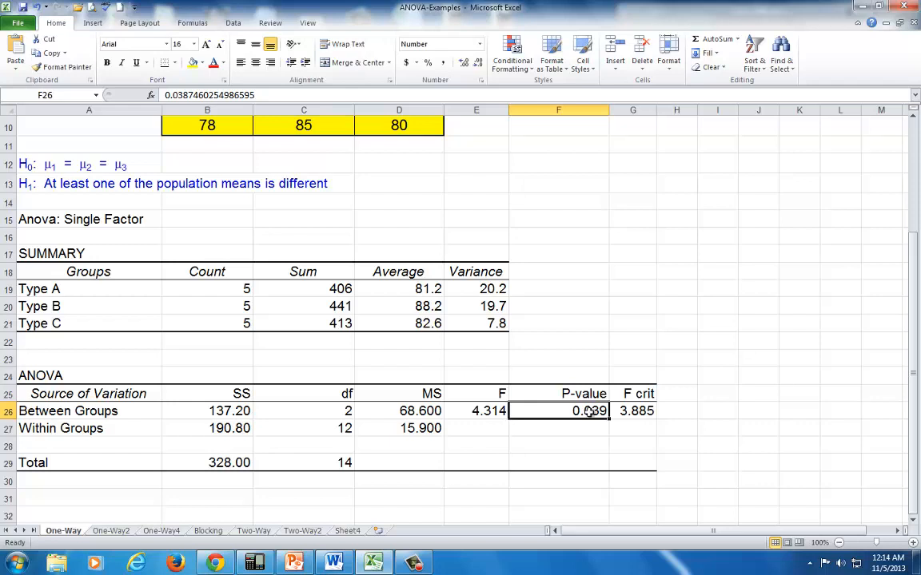
pyautogui.moveTo(580, 440)
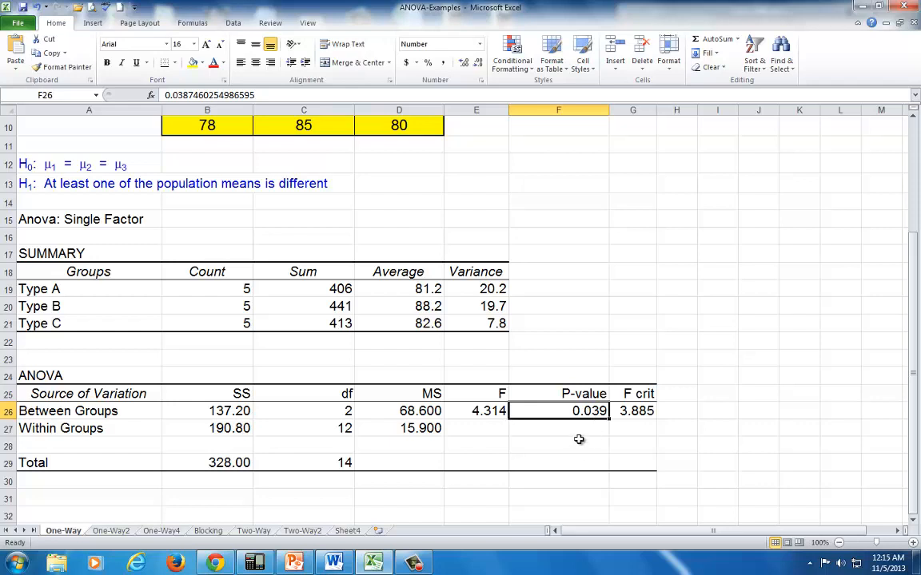